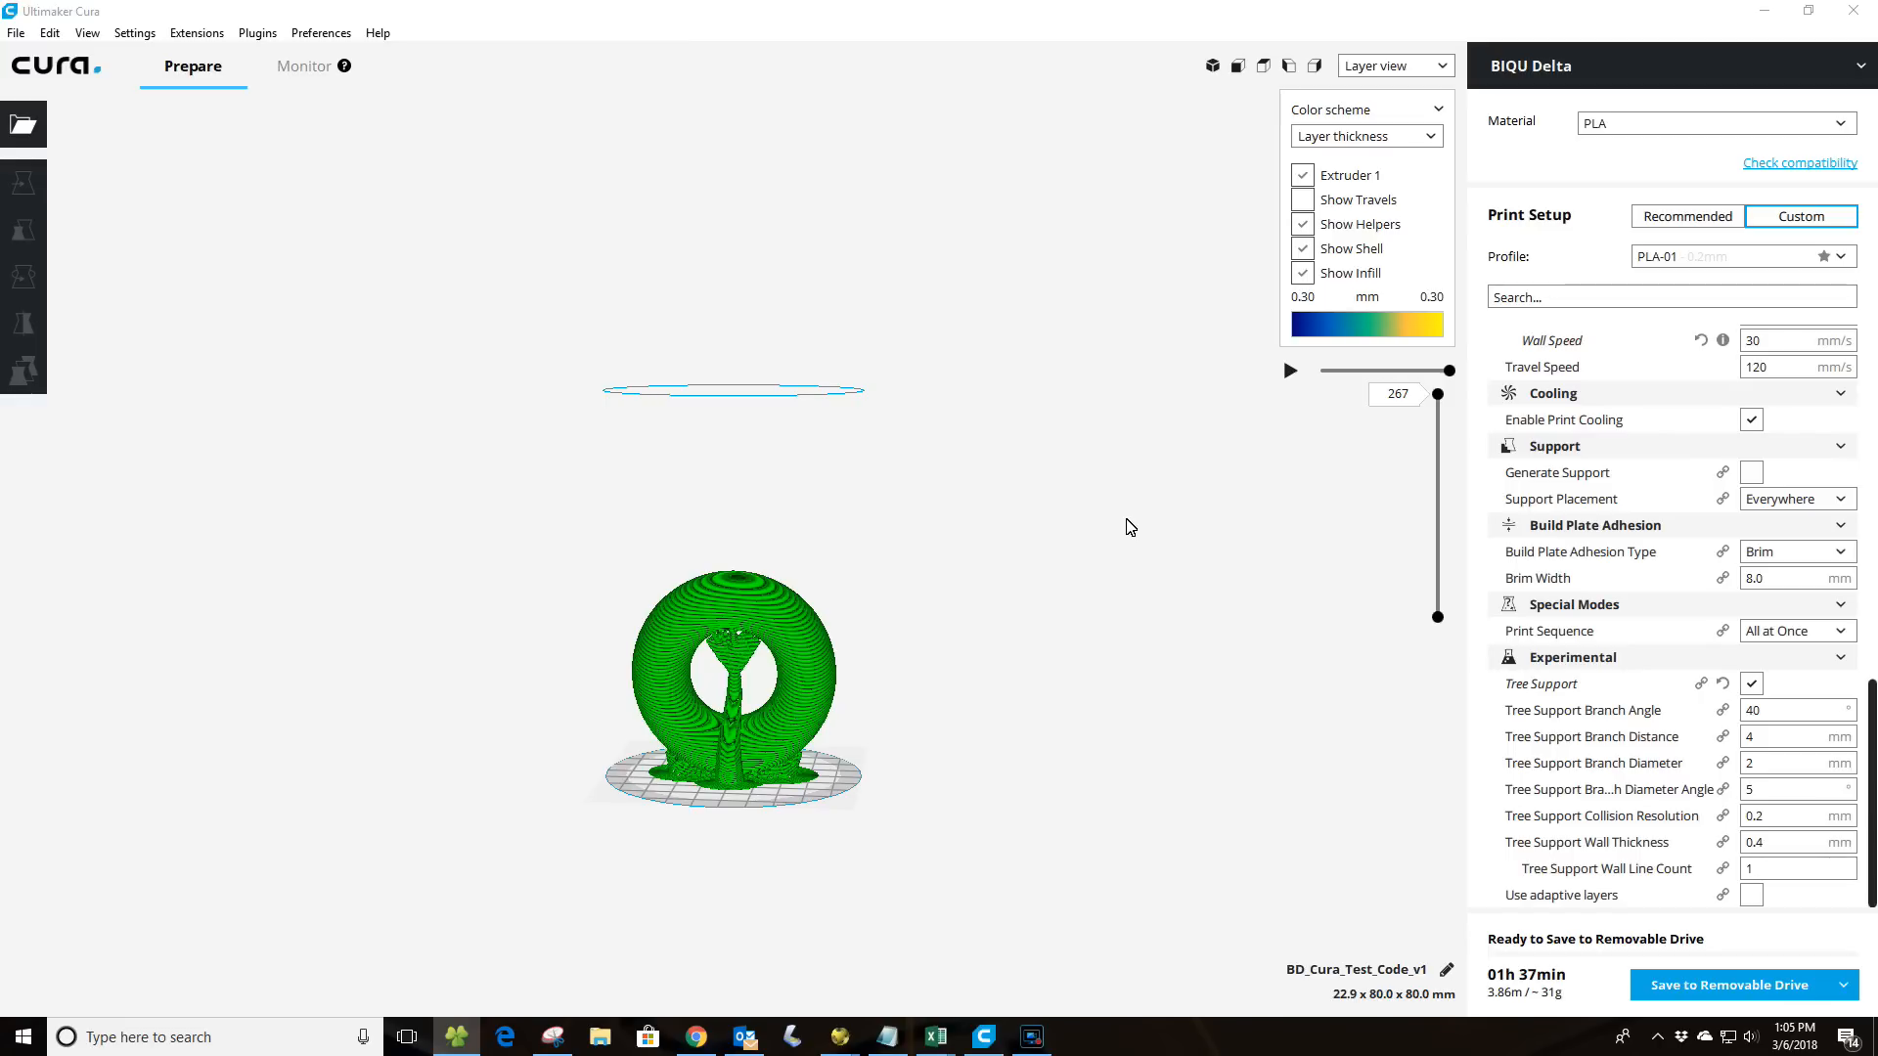
mouse_move(1180, 208)
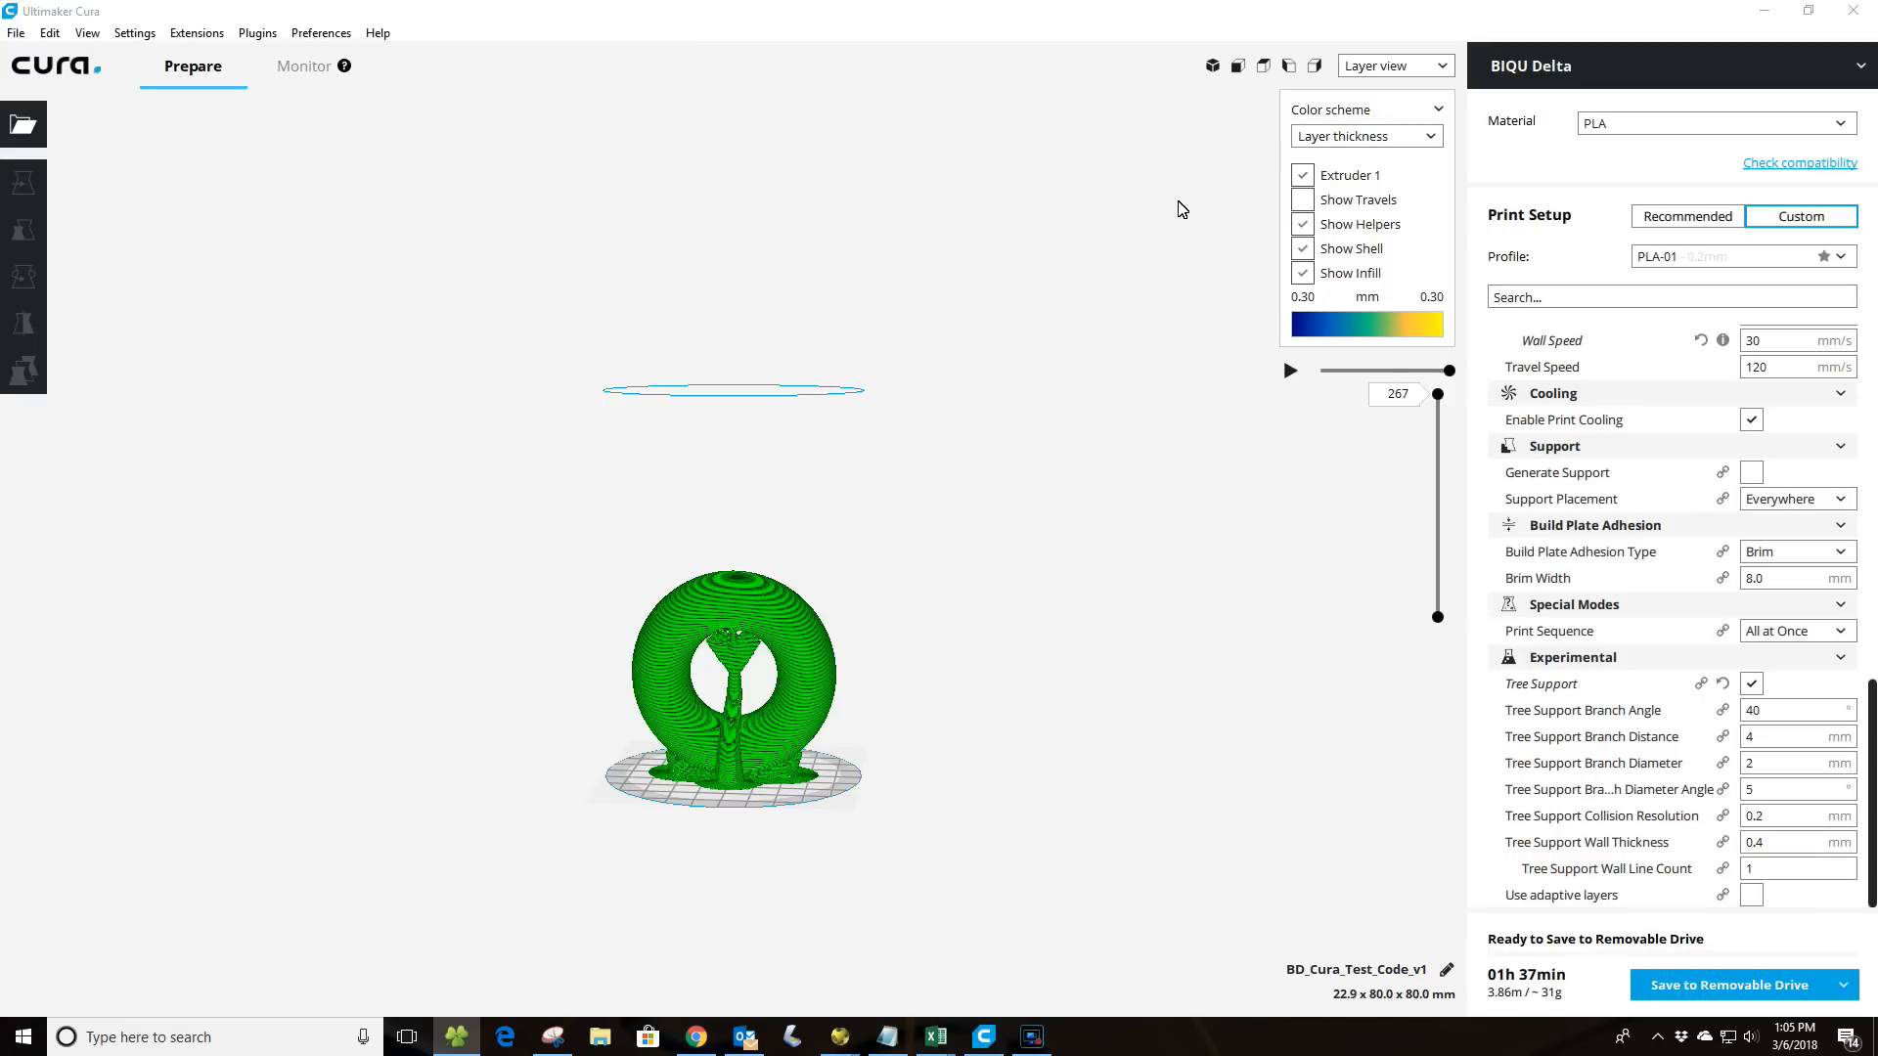
Open the Preferences menu over the sliced torus in layer view.
left_click(320, 32)
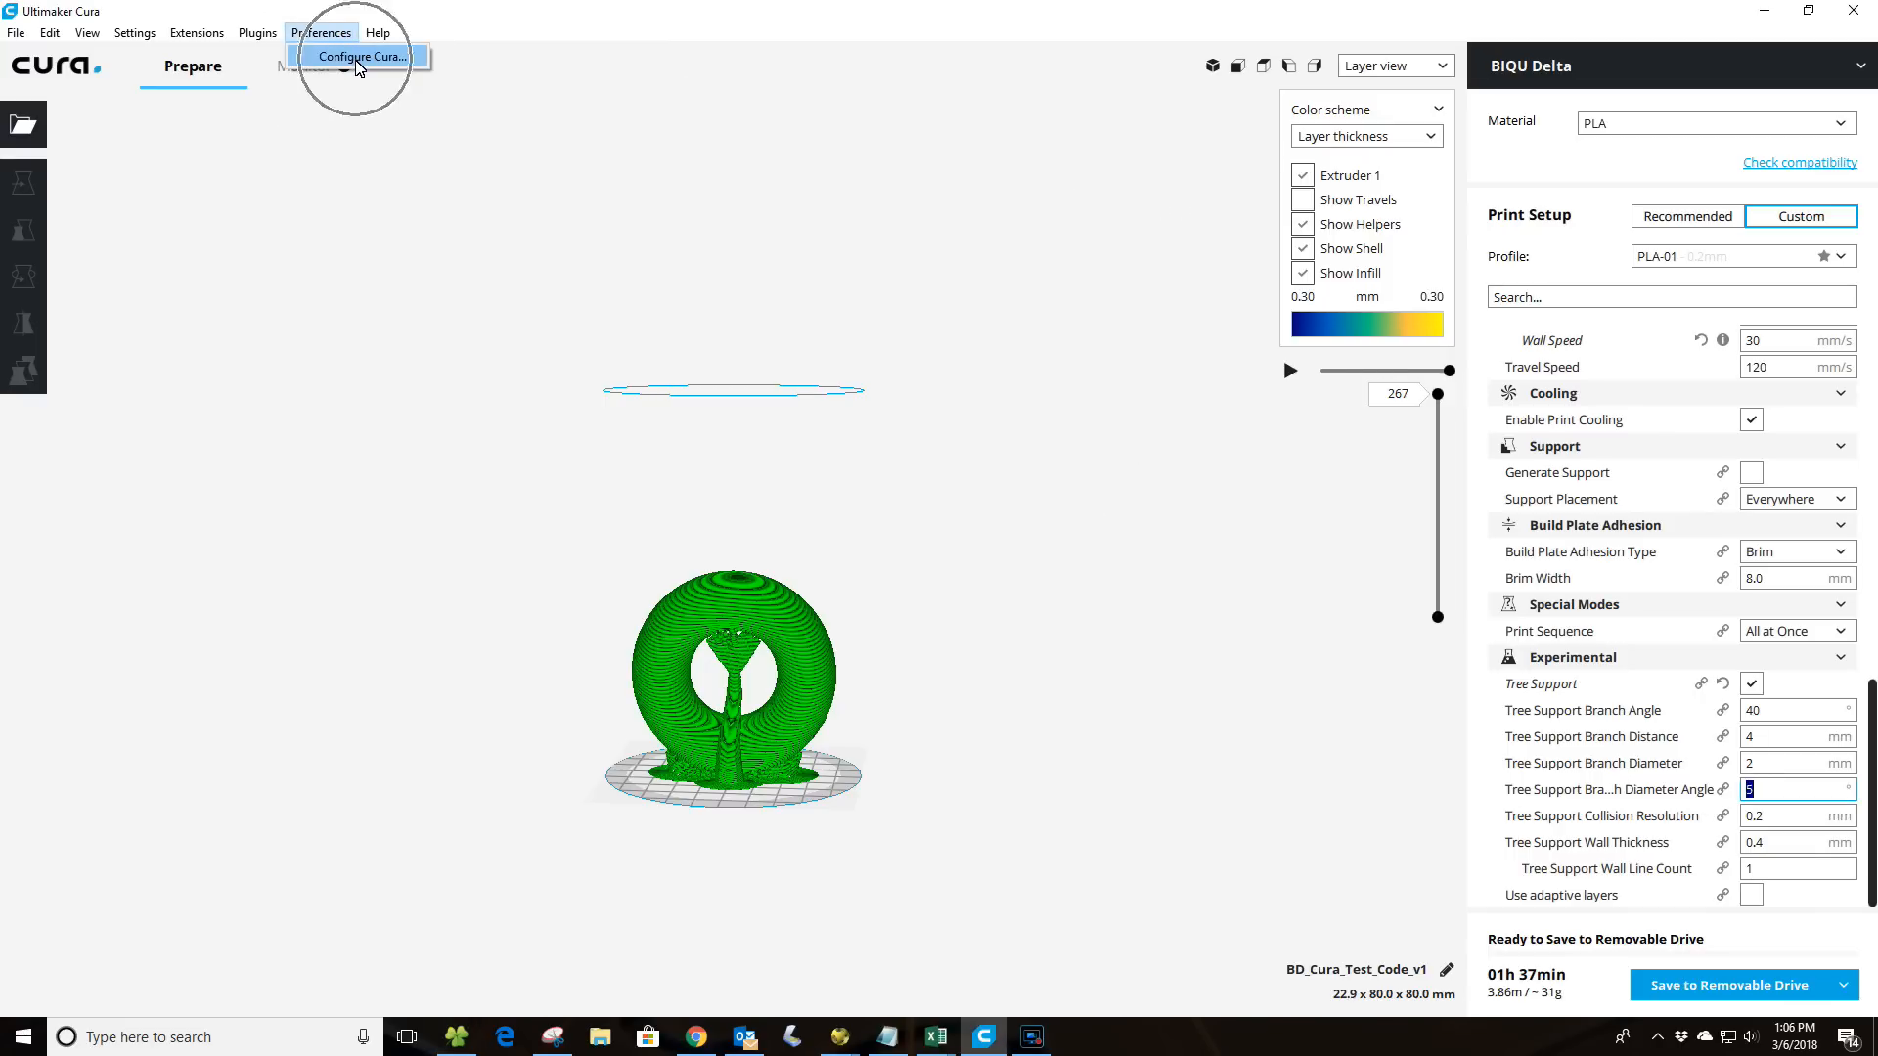
Filter Setting Visibility for 'tre', confirm all eight Tree Support settings visible, and close.
left_click(361, 57)
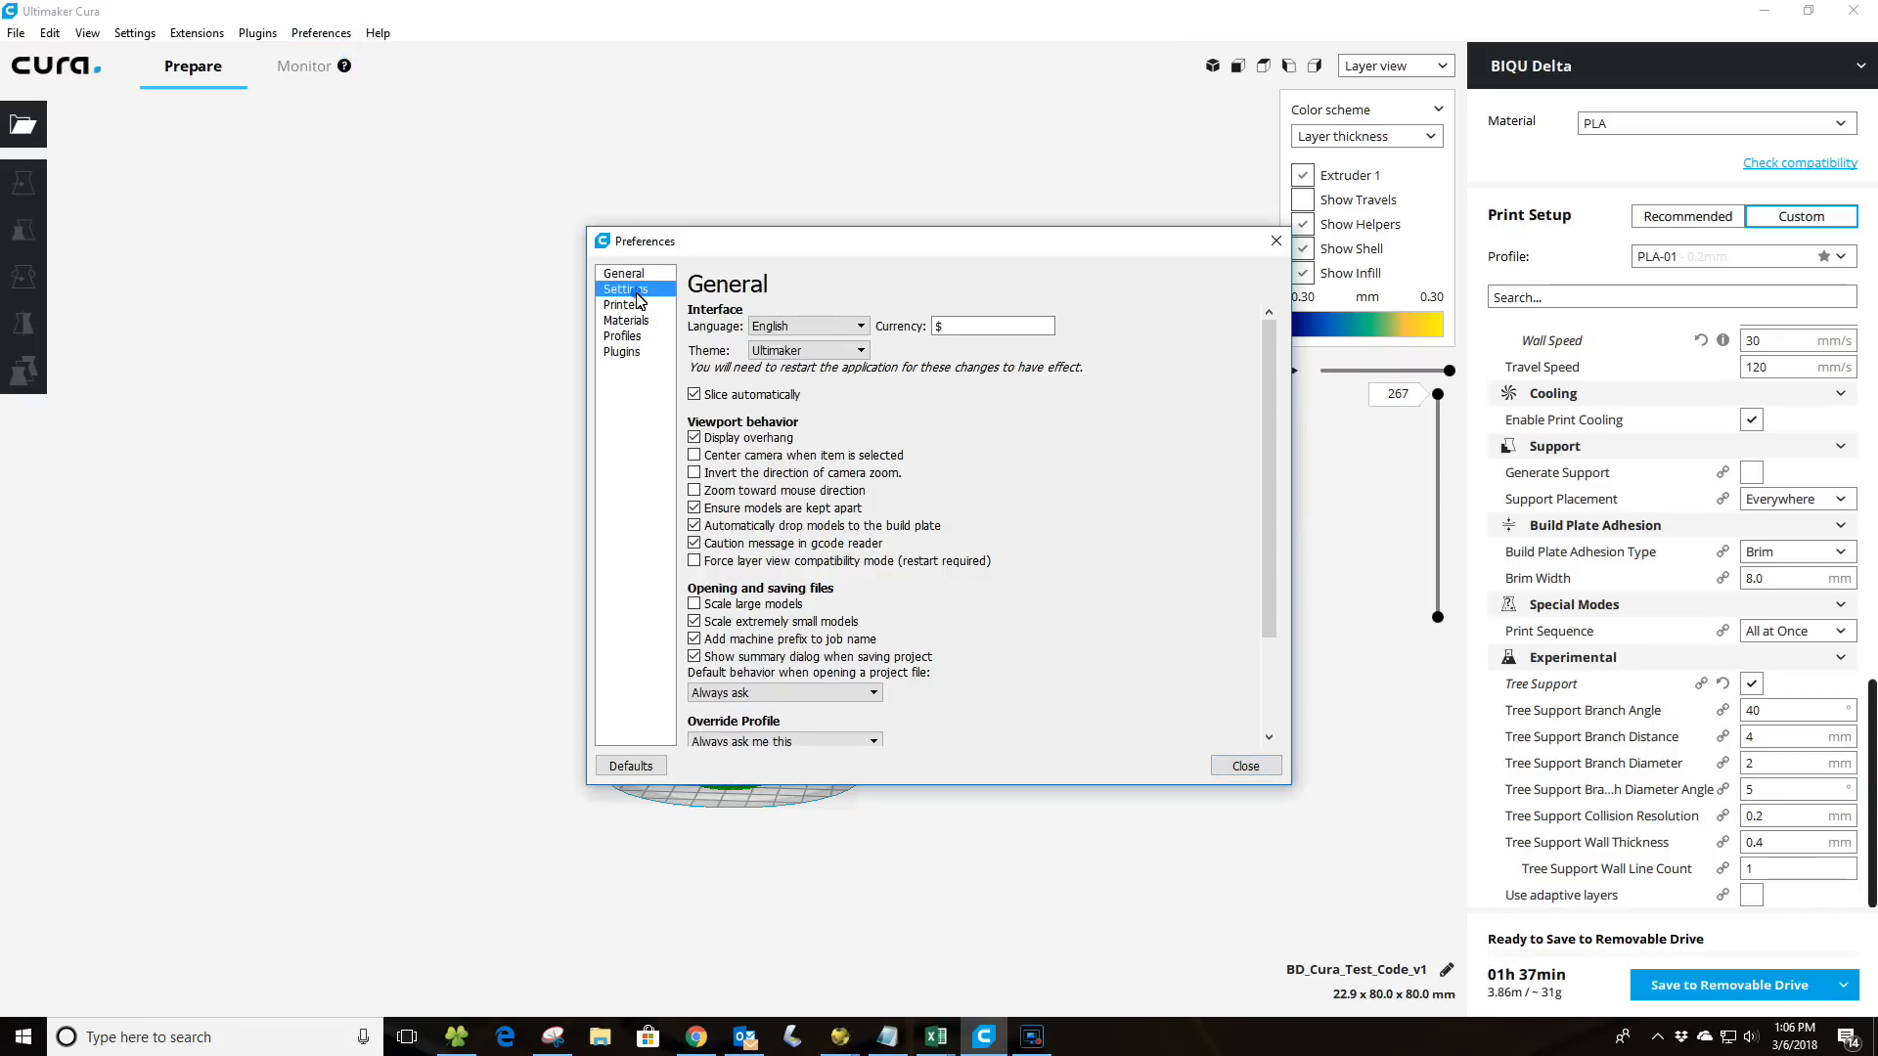
left_click(623, 288)
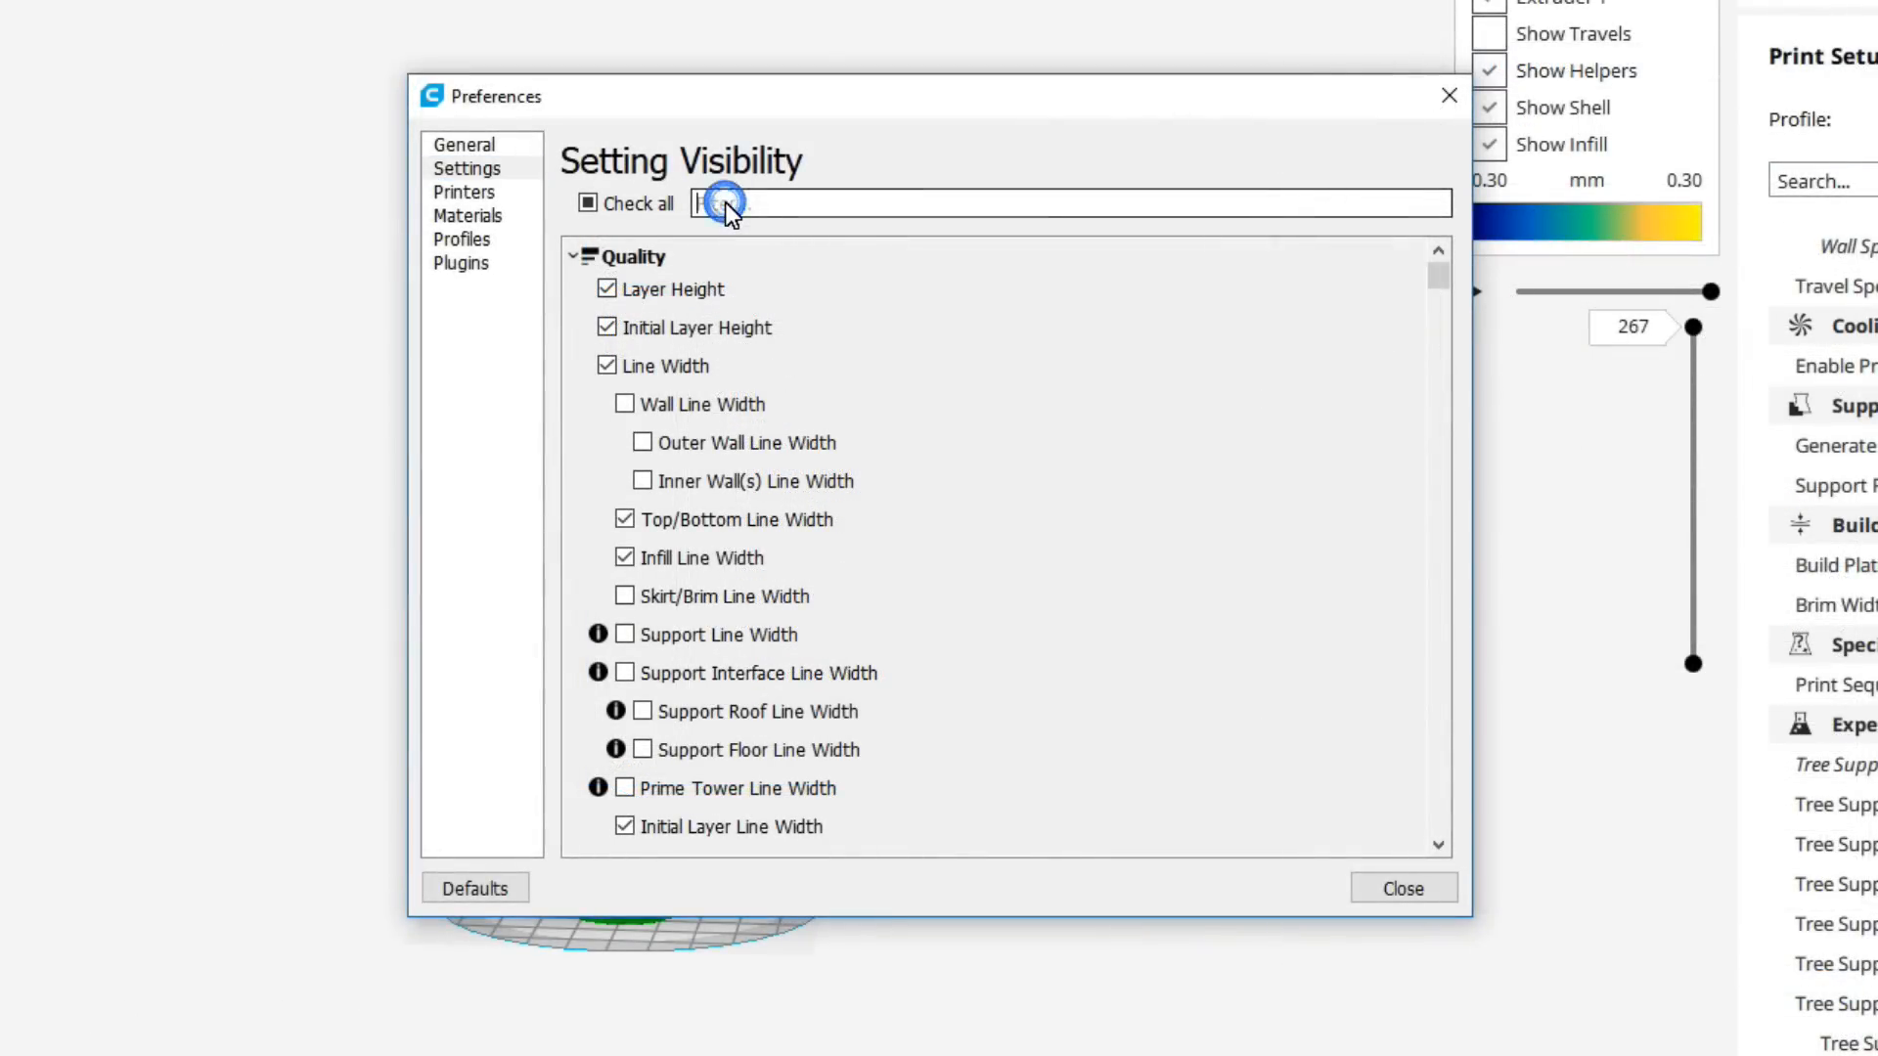
type("tre")
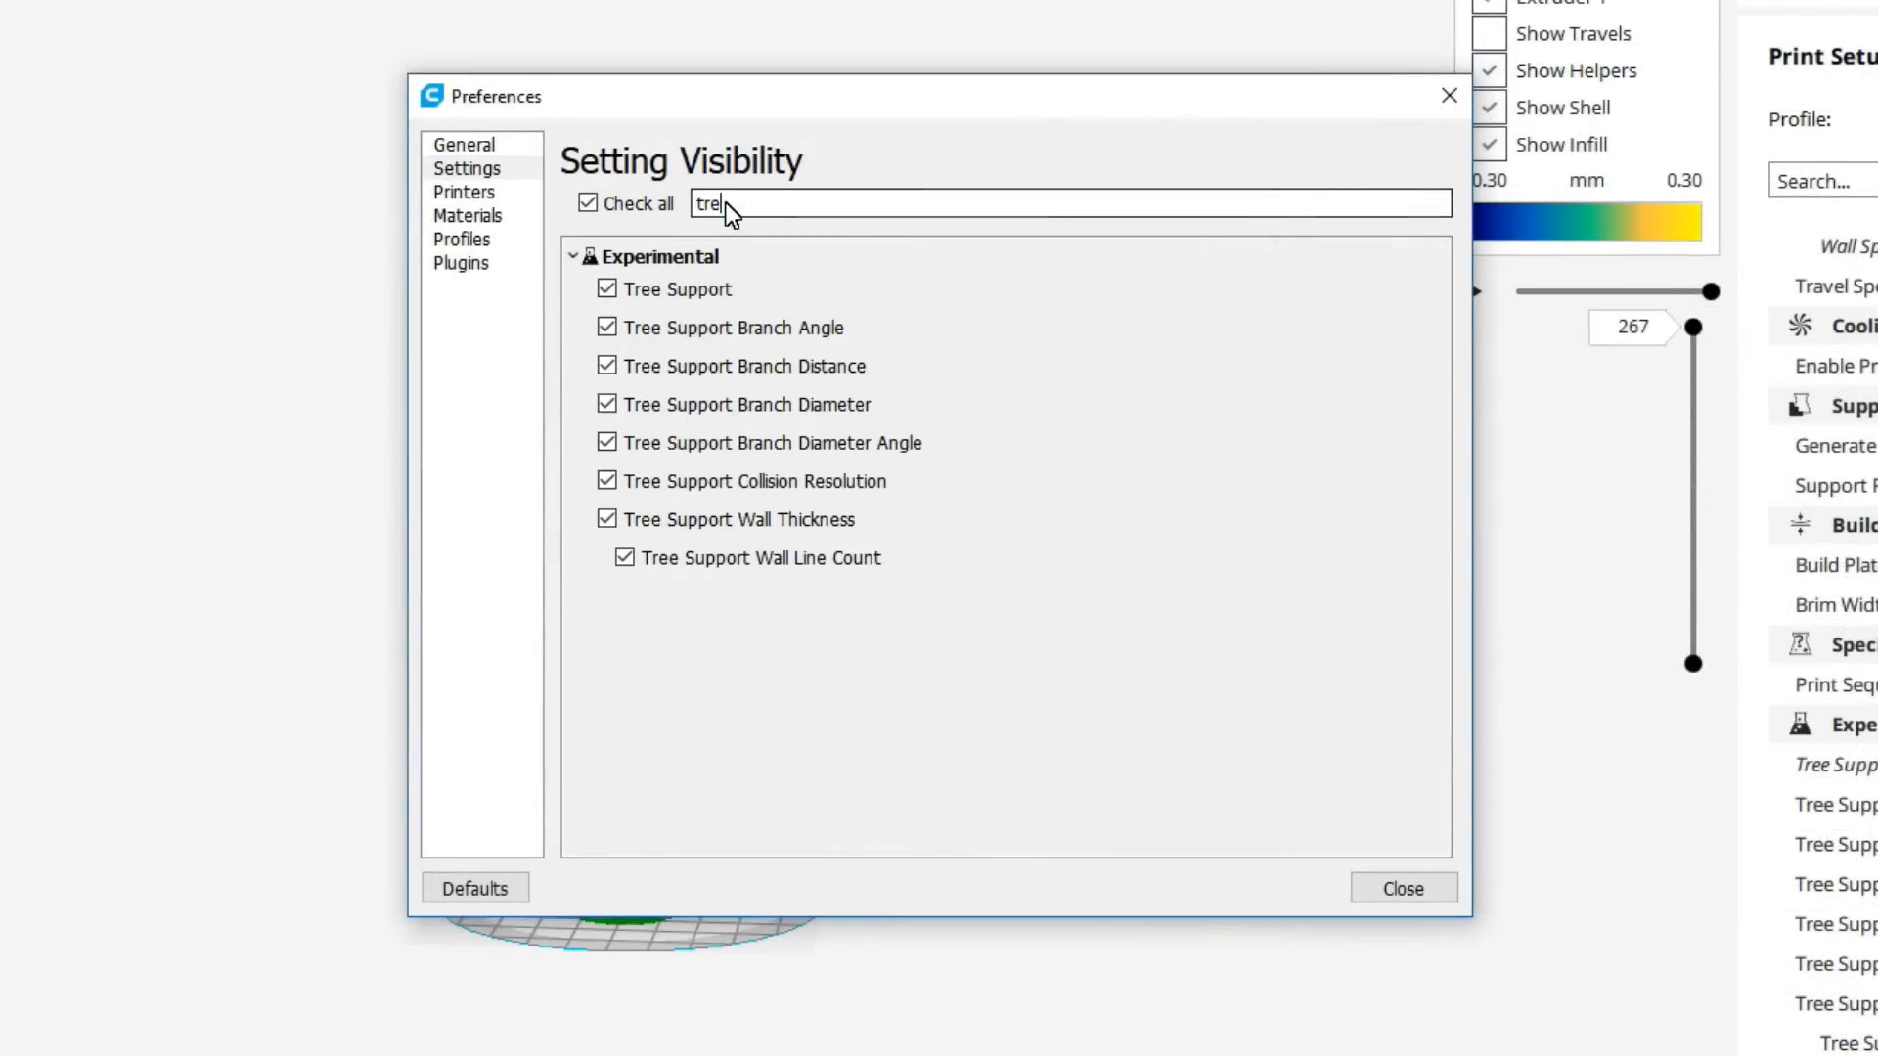
mouse_move(719, 311)
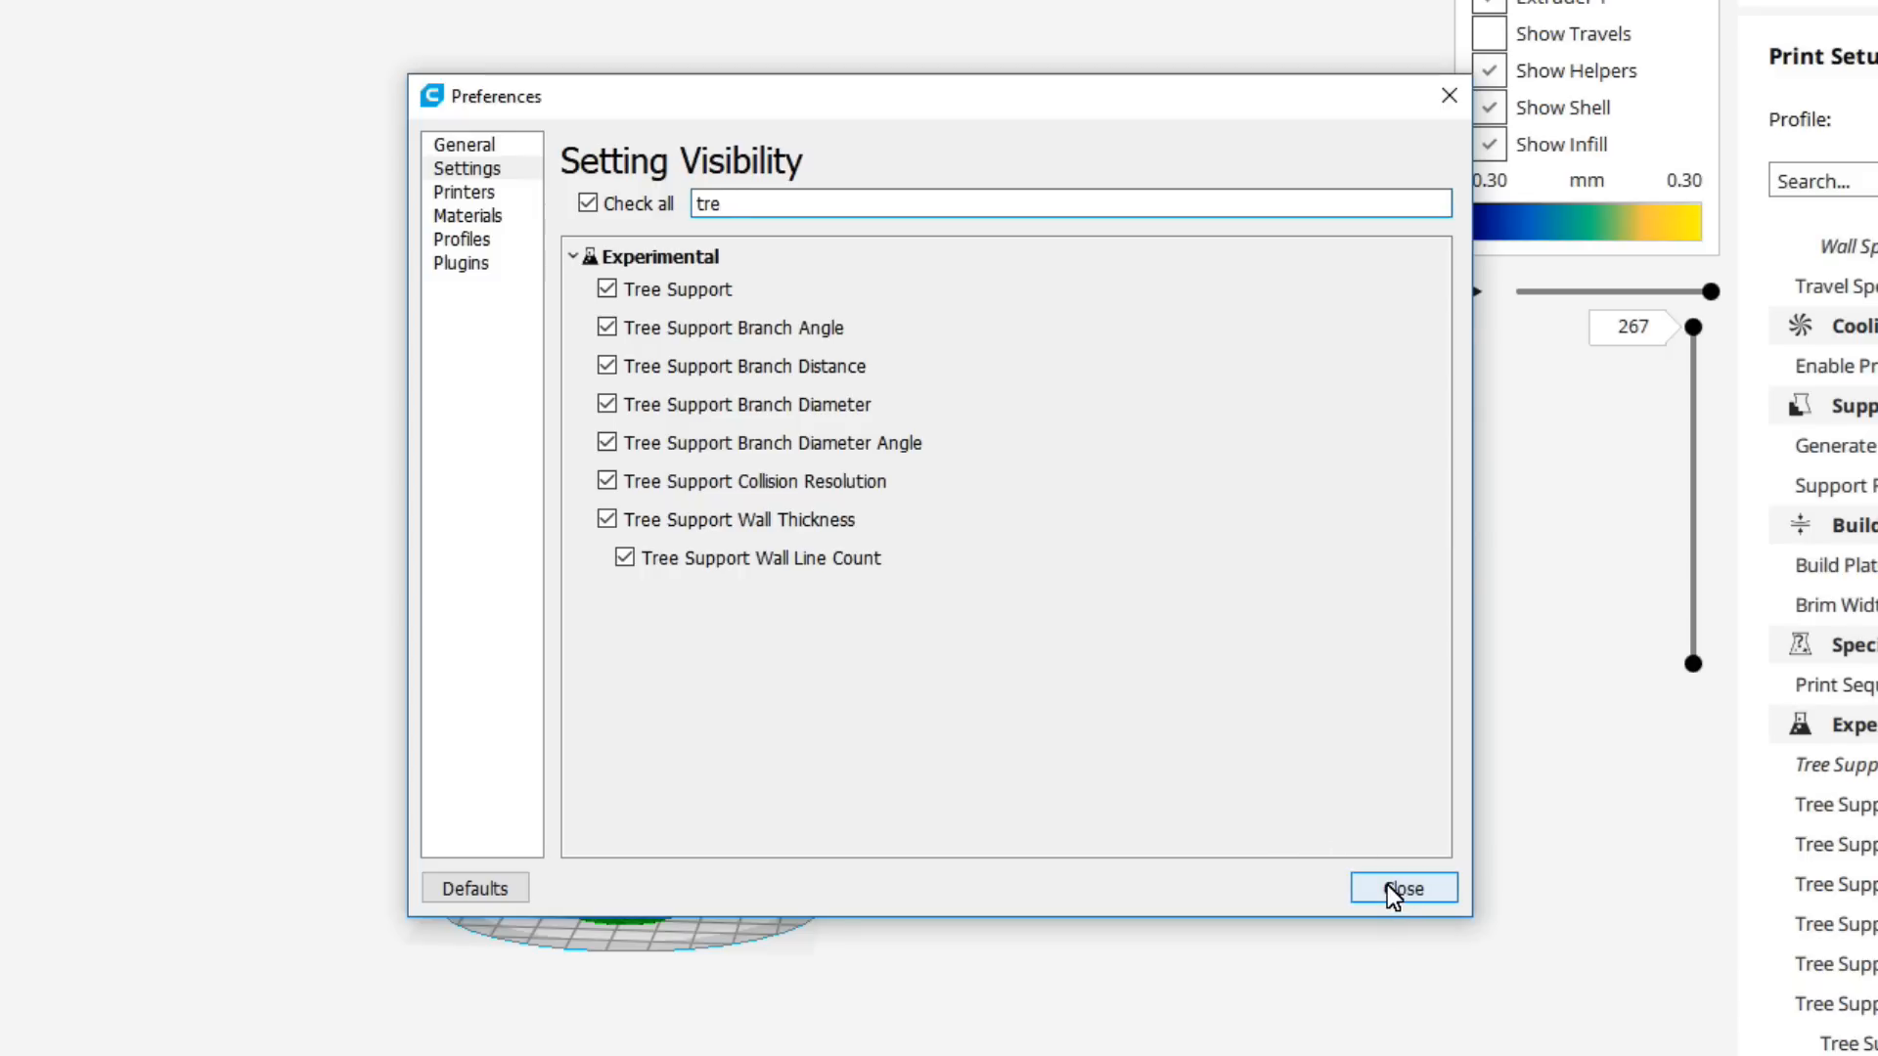
left_click(1403, 889)
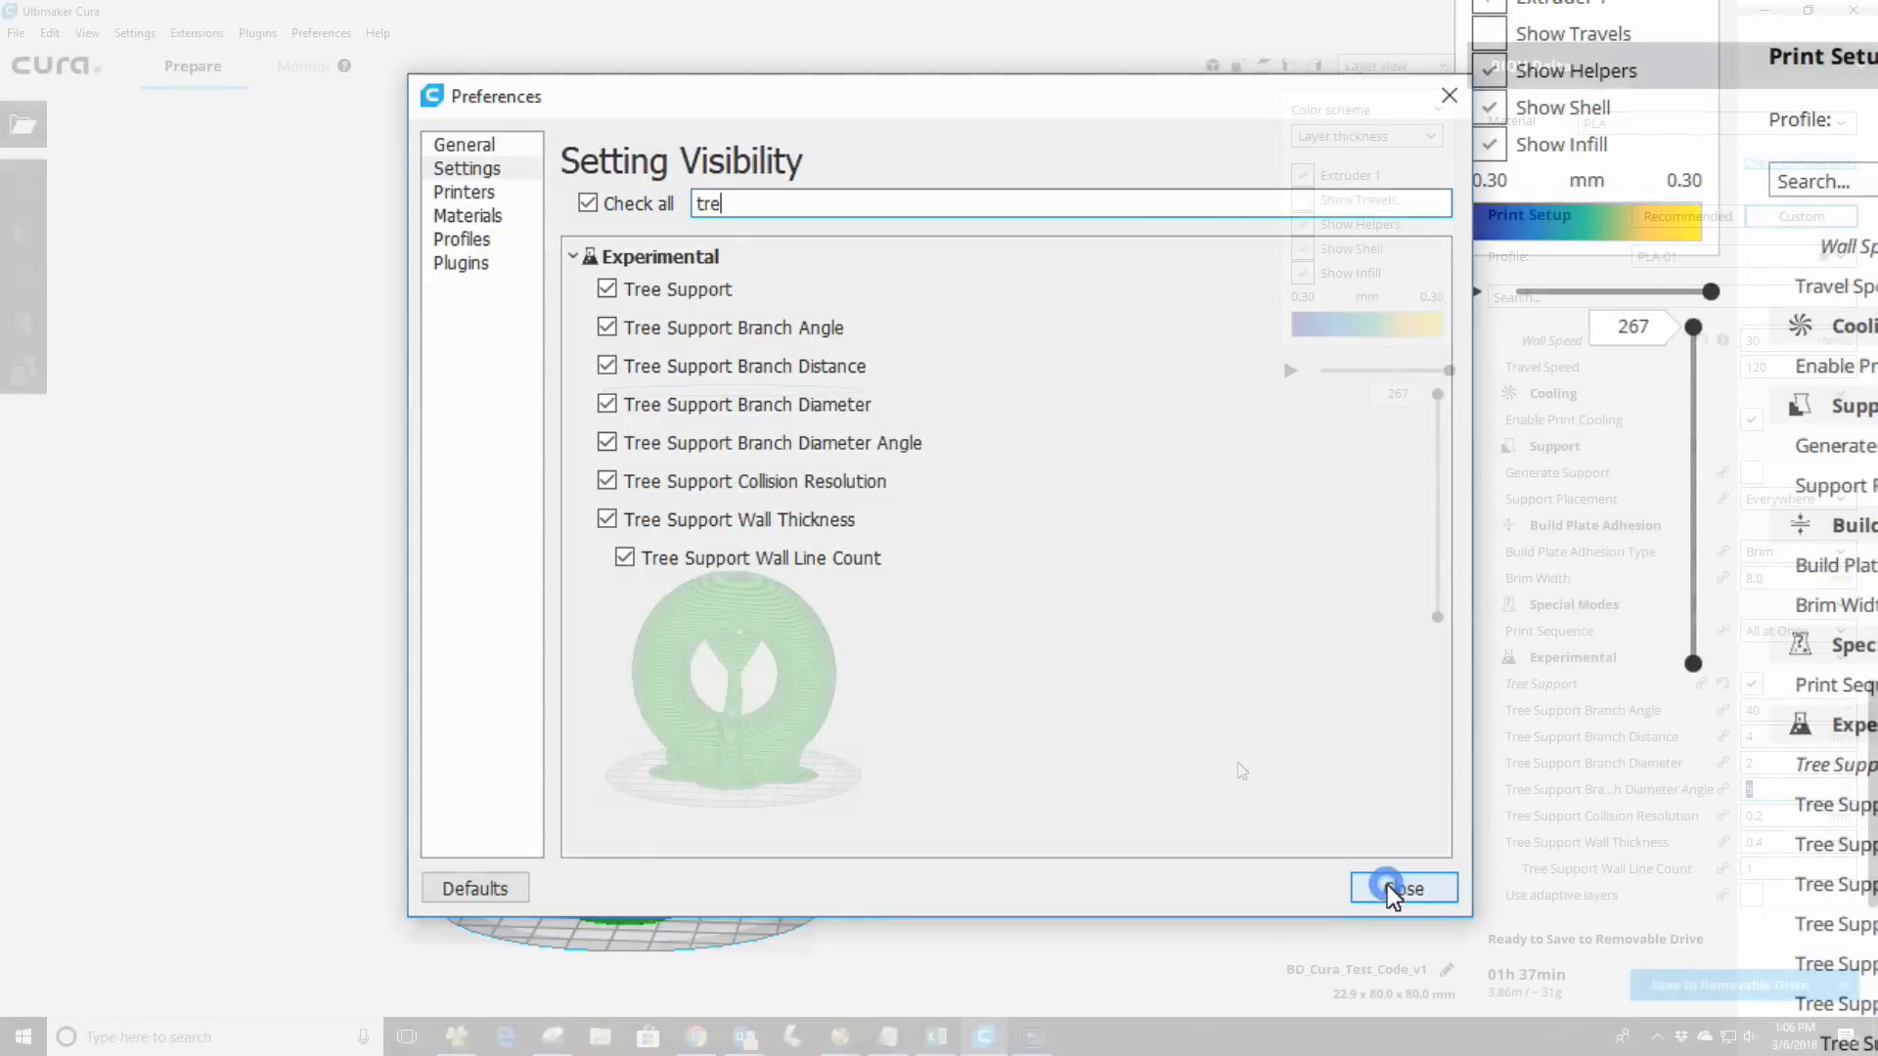
left_click(1403, 889)
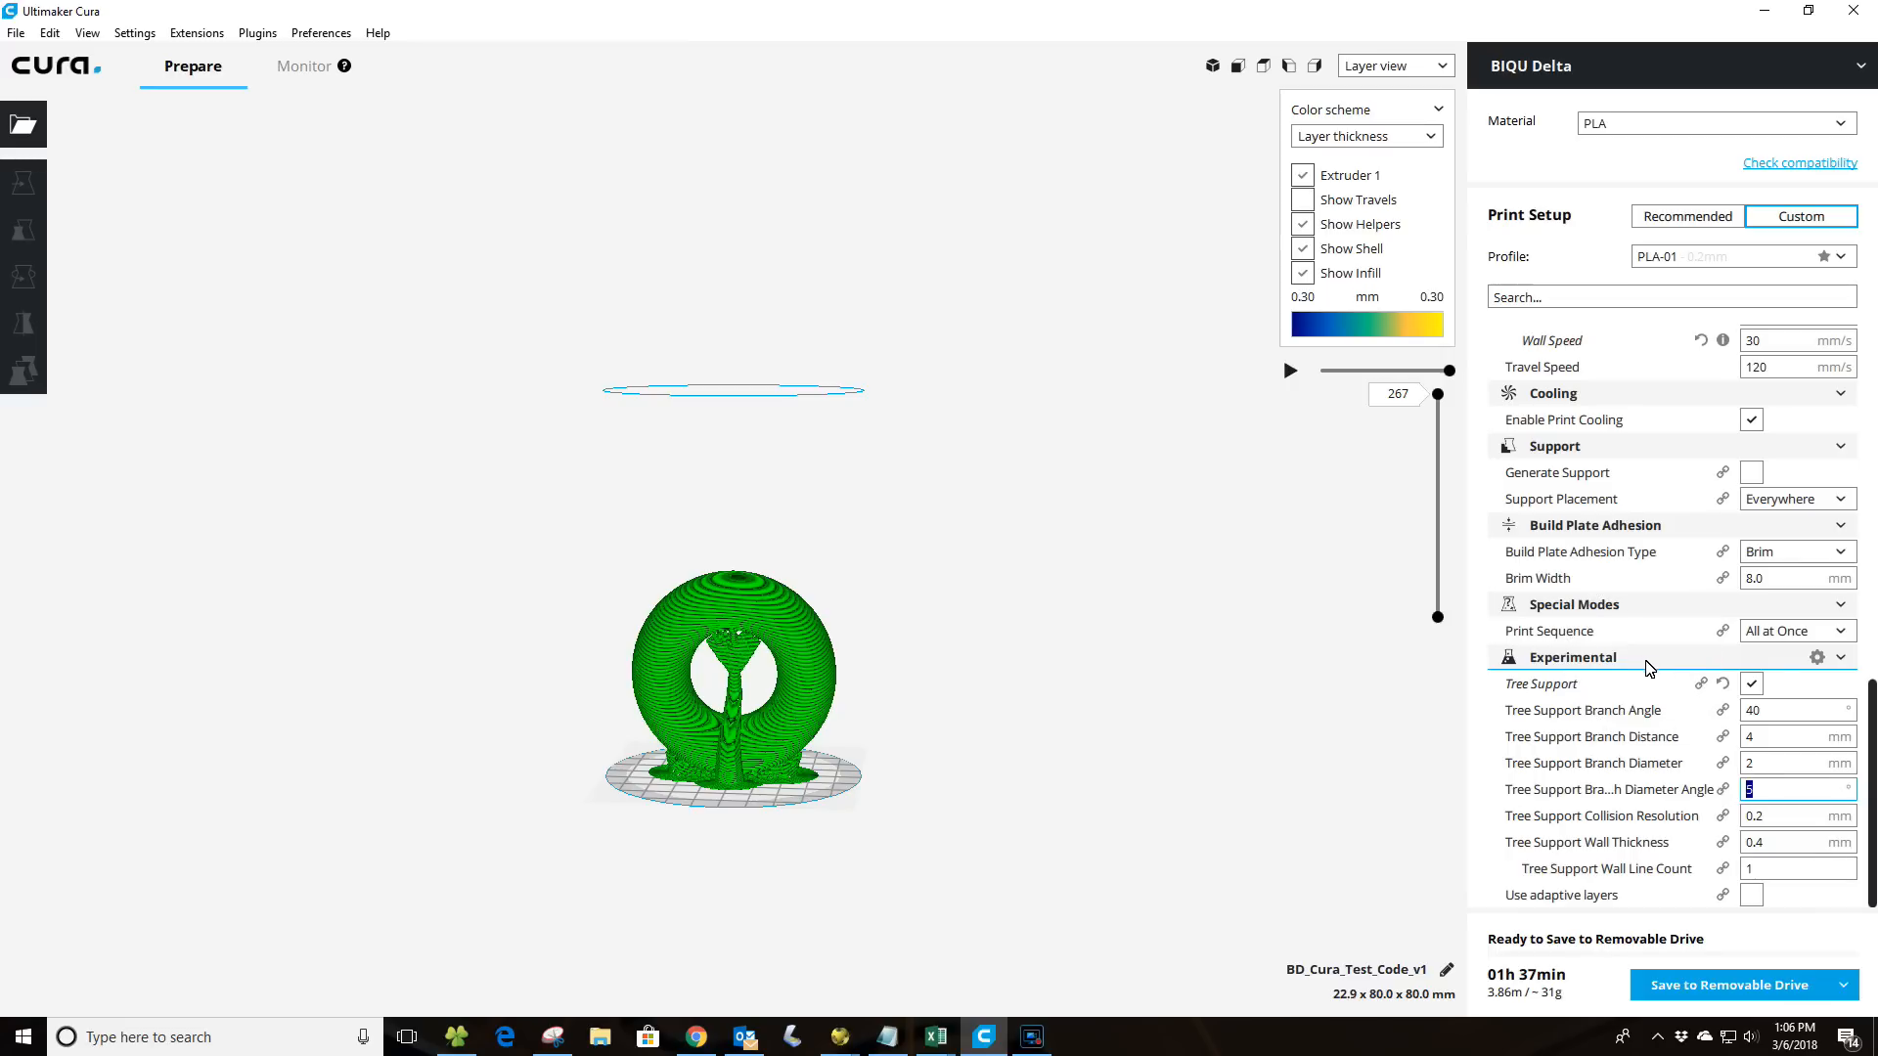
mouse_move(1844, 666)
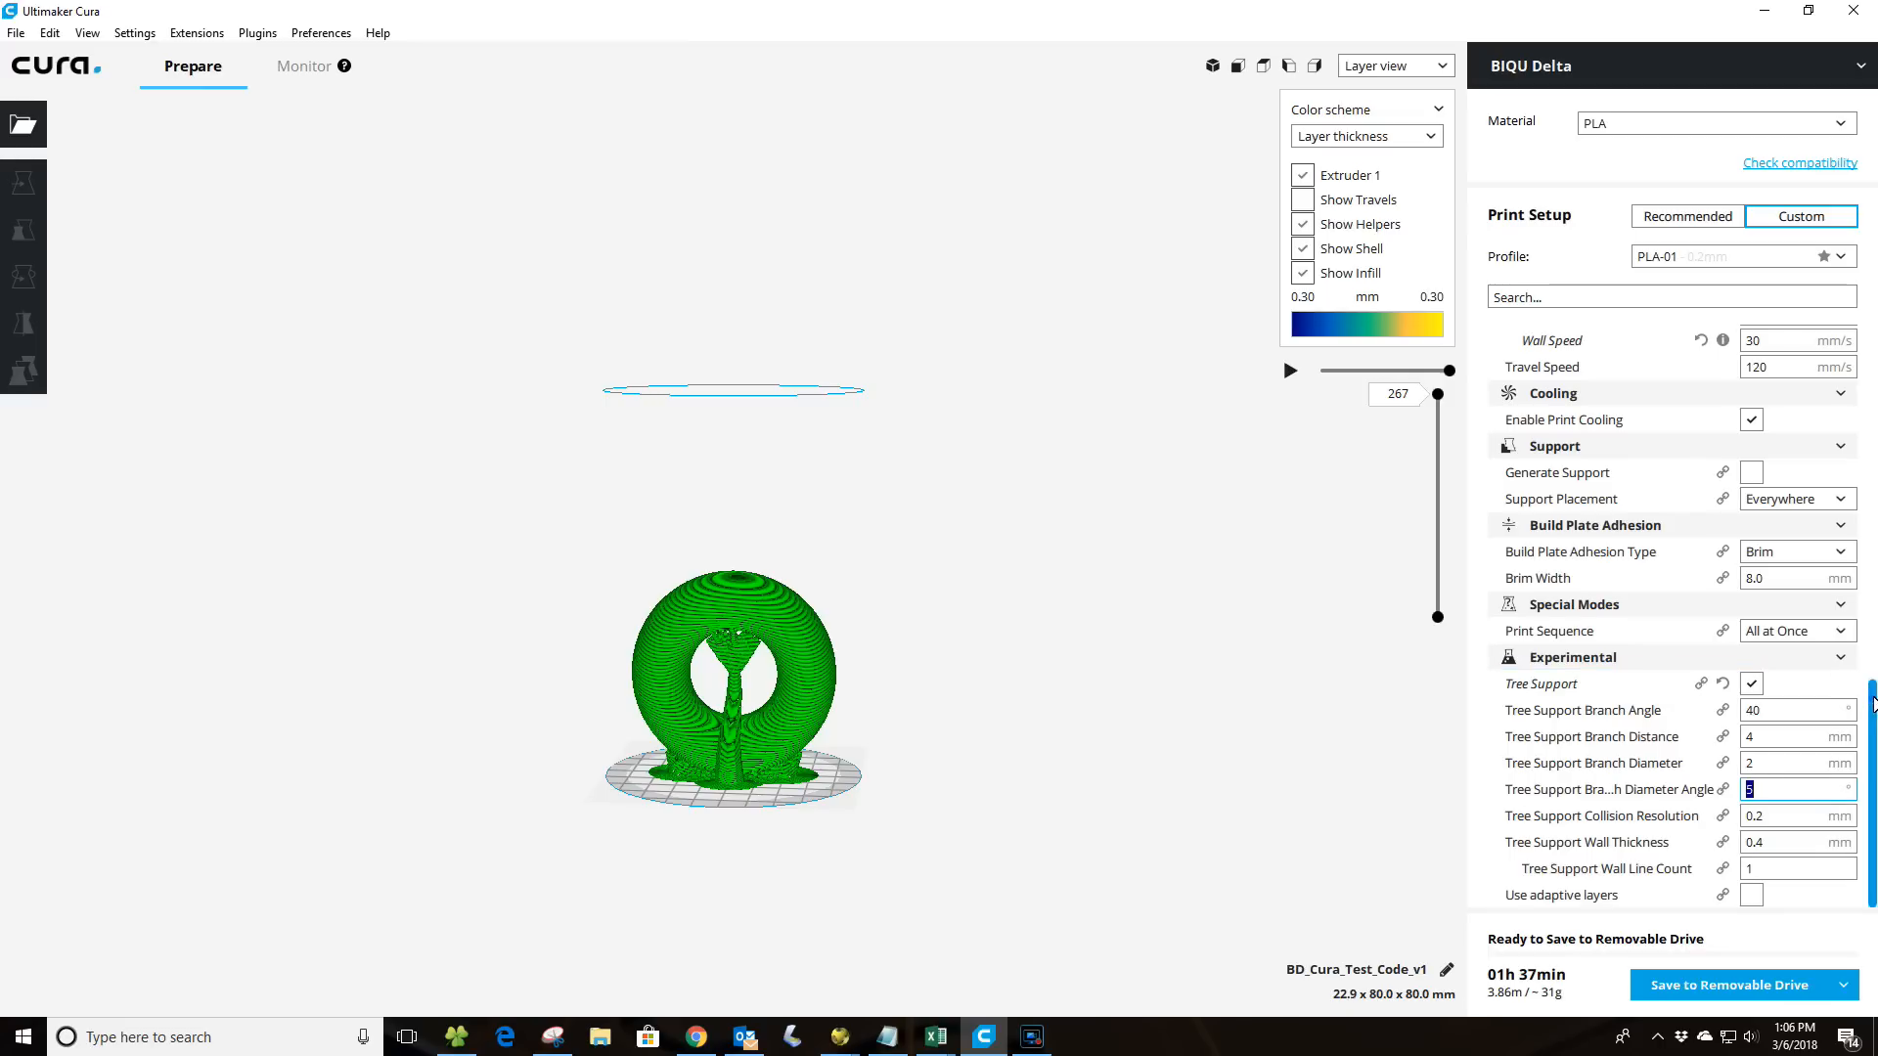
scroll("up", 3)
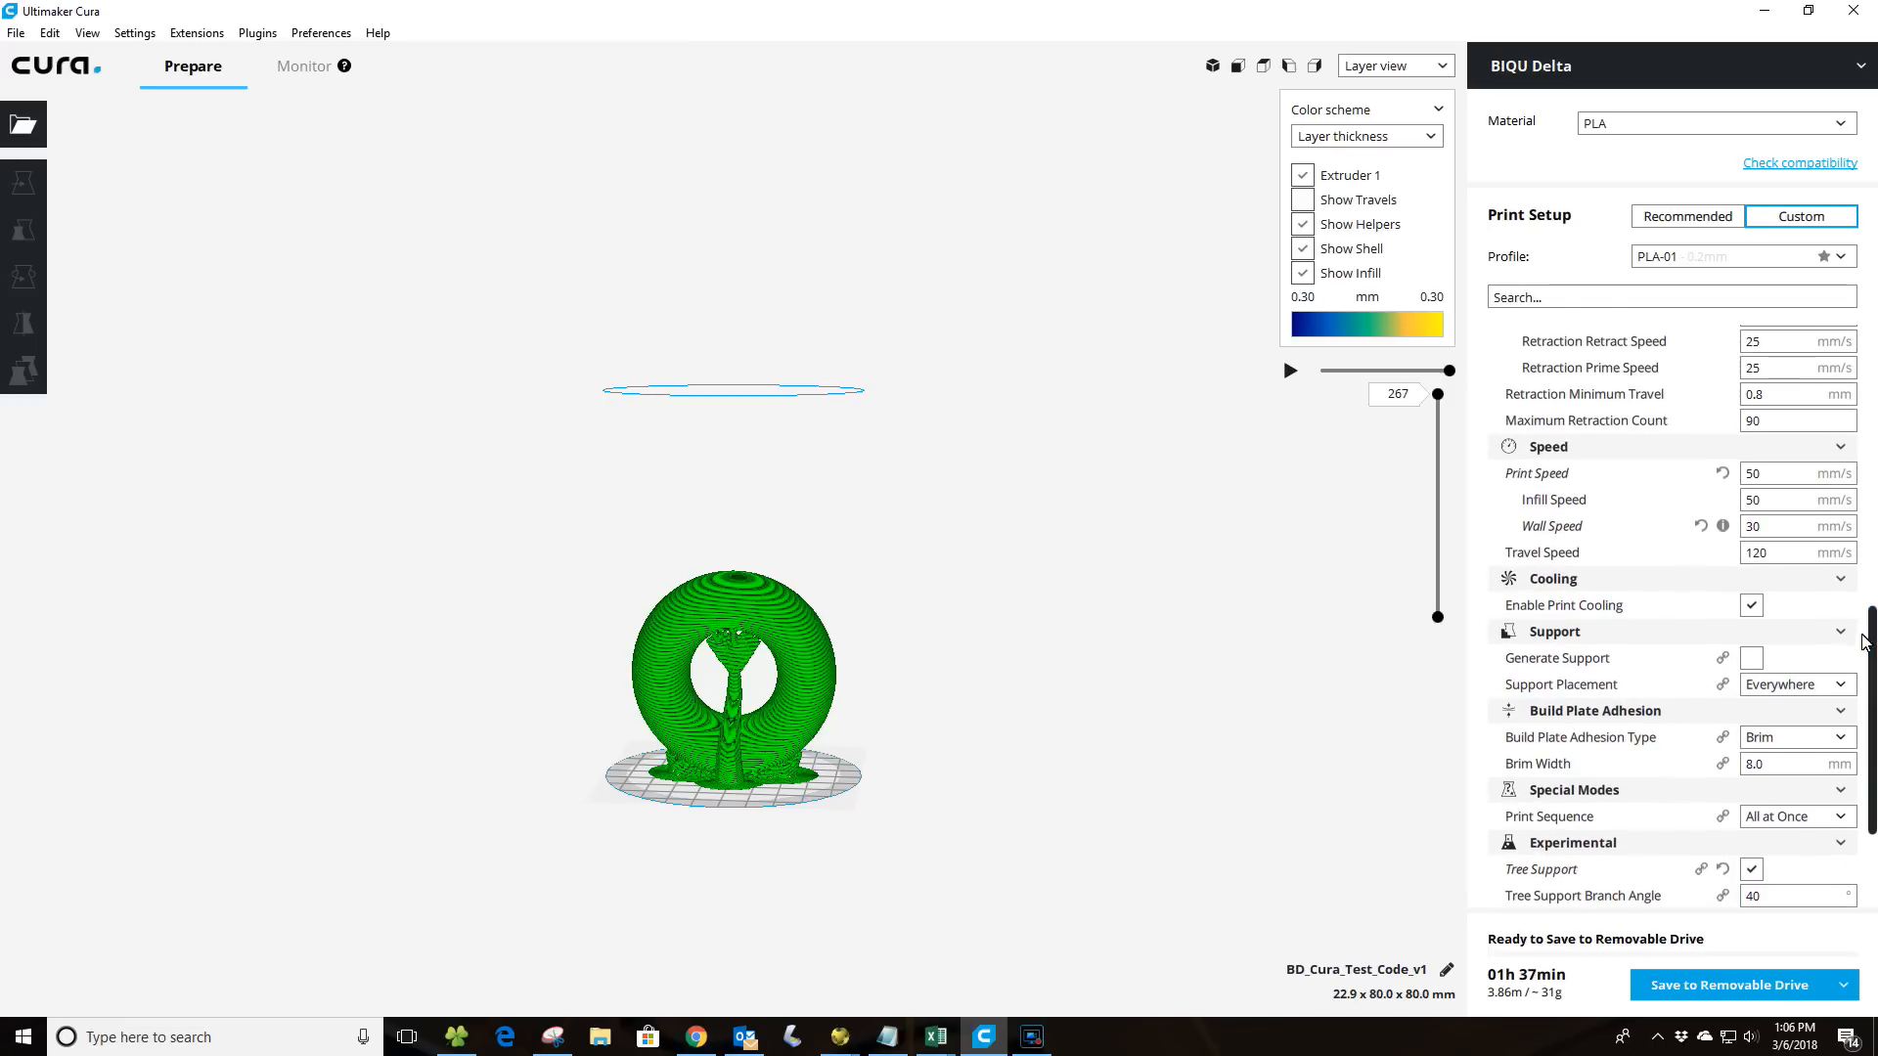
mouse_move(1751, 671)
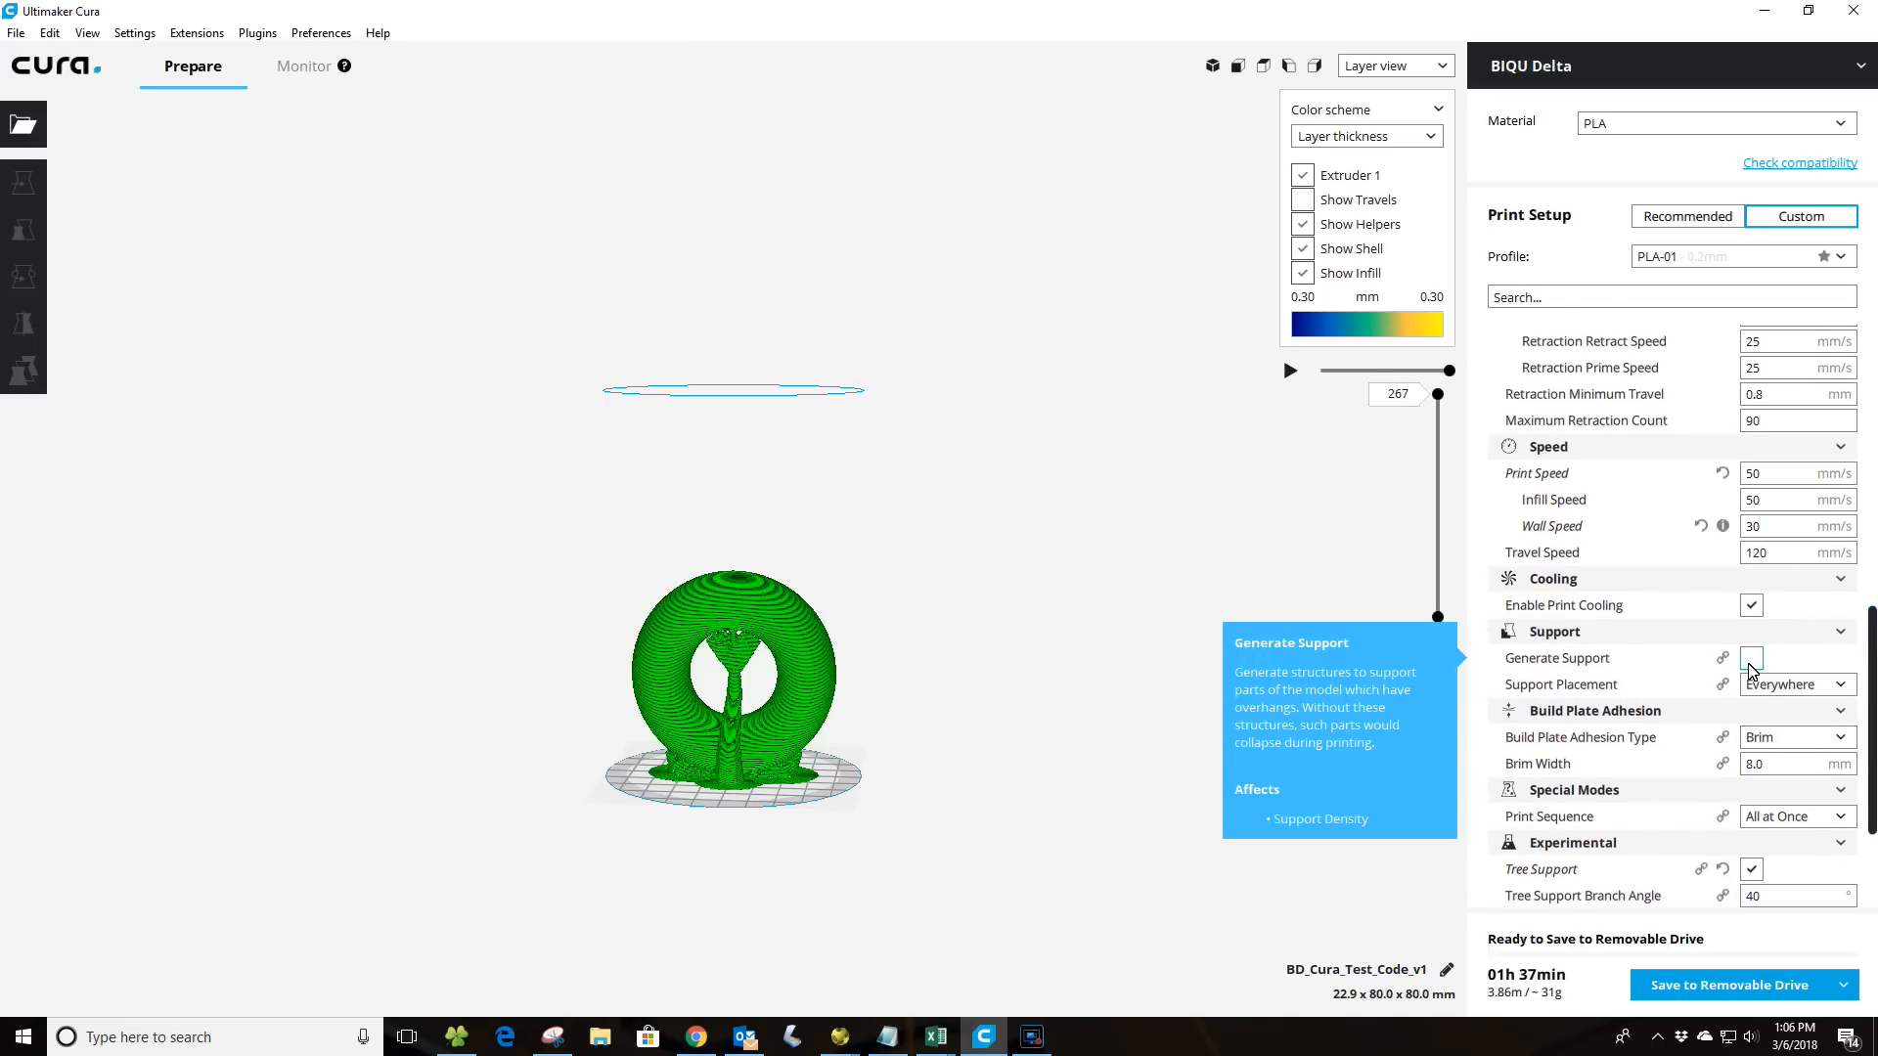
mouse_move(1581, 643)
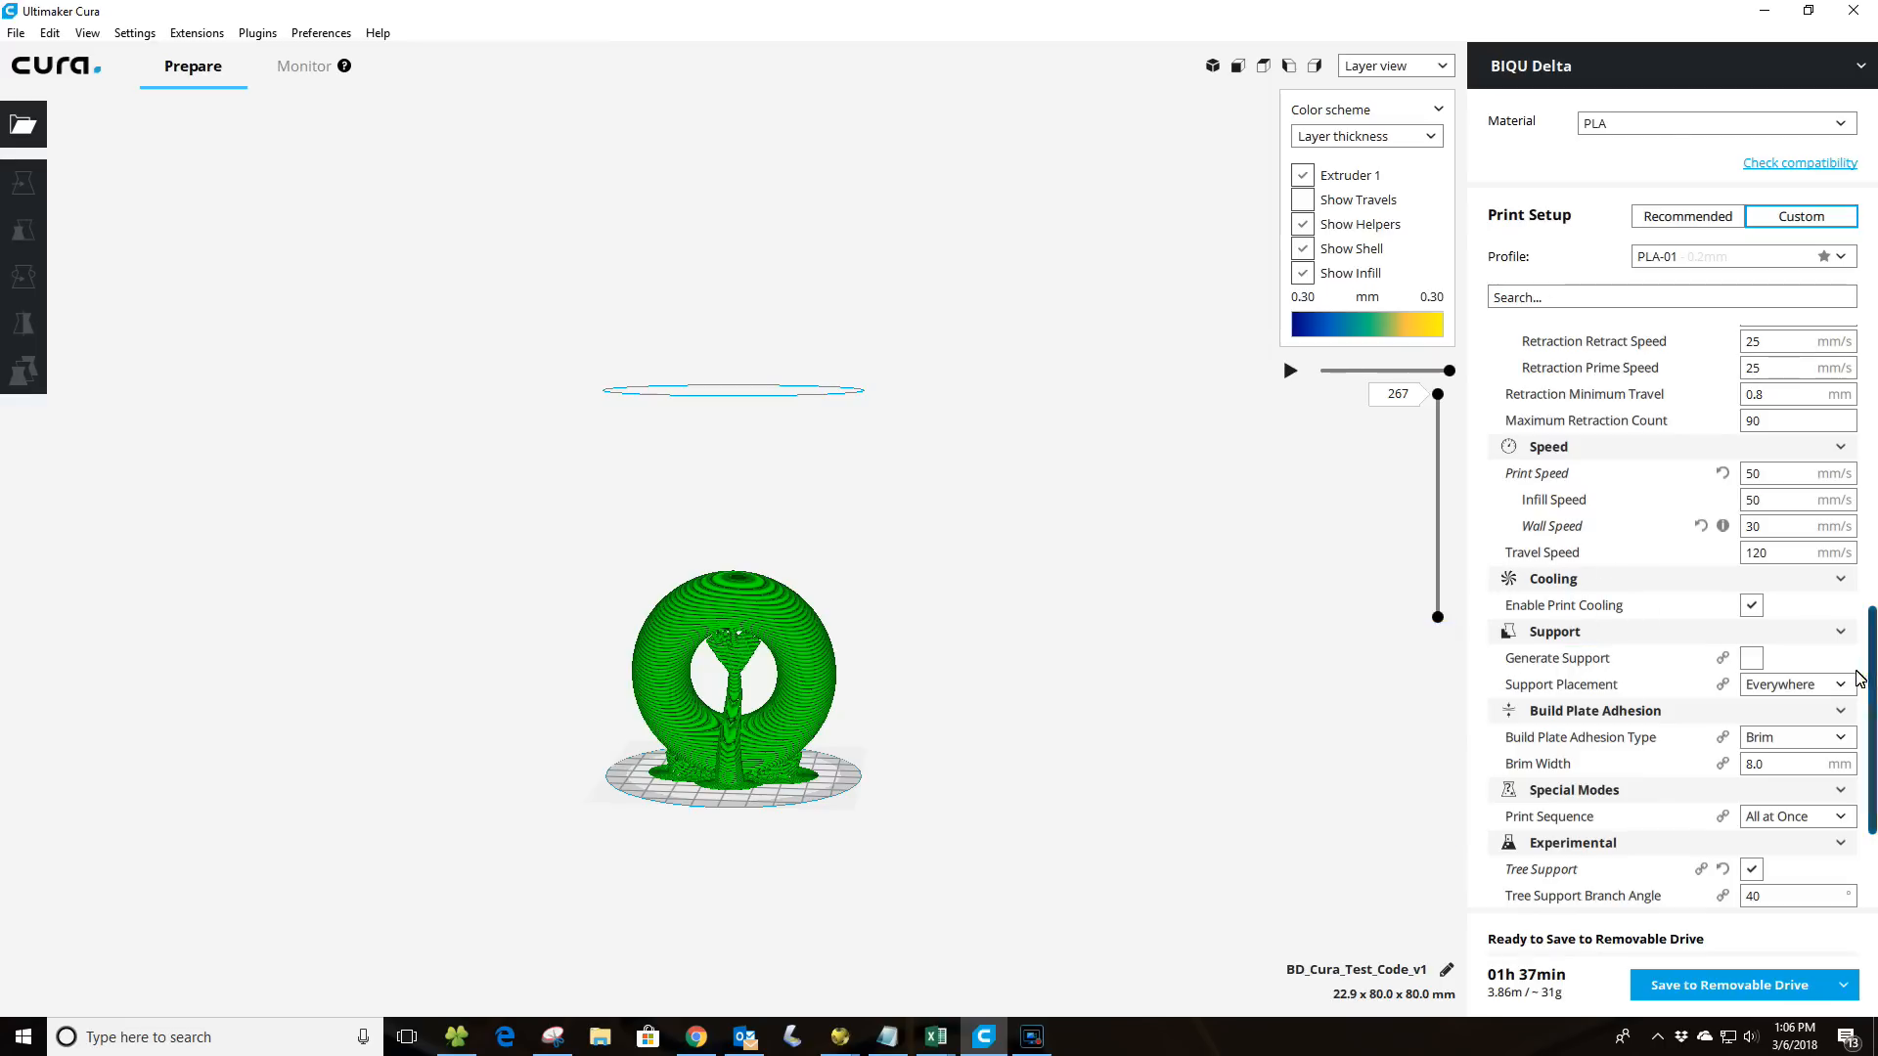
scroll("down", 3)
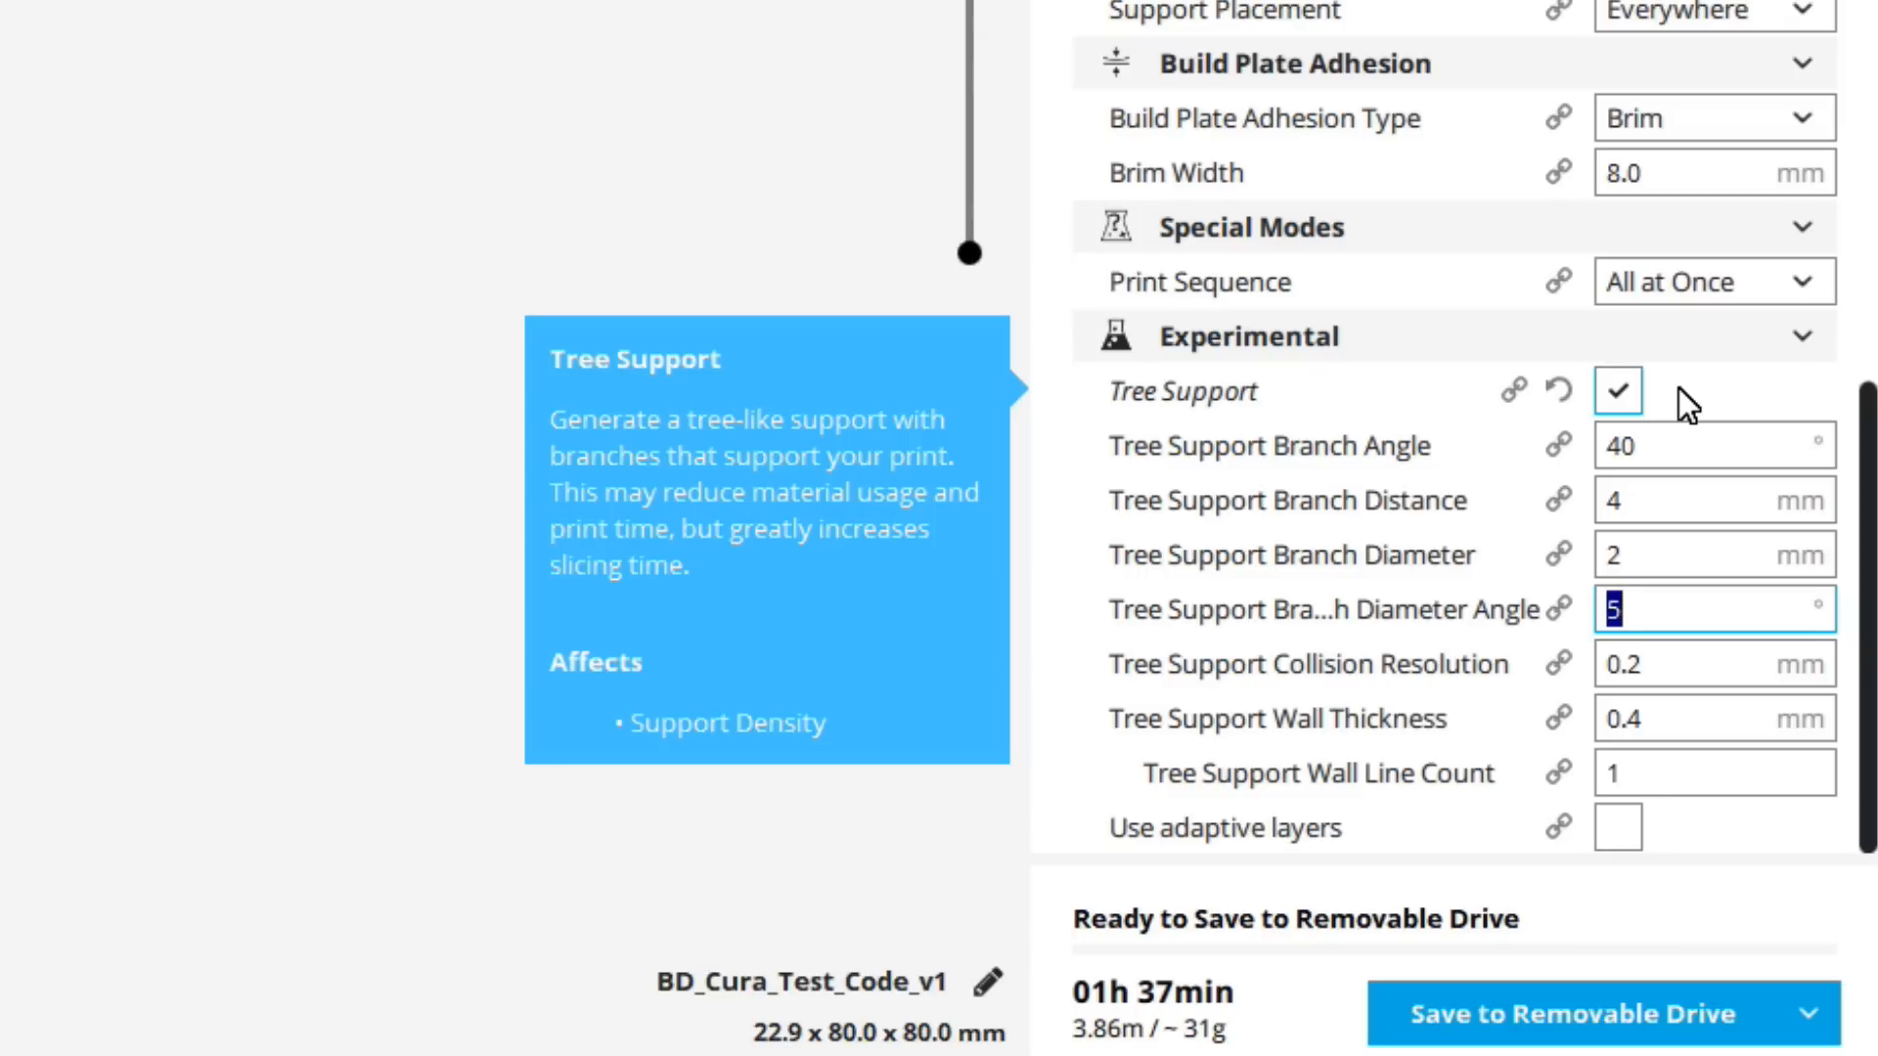
mouse_move(1677, 446)
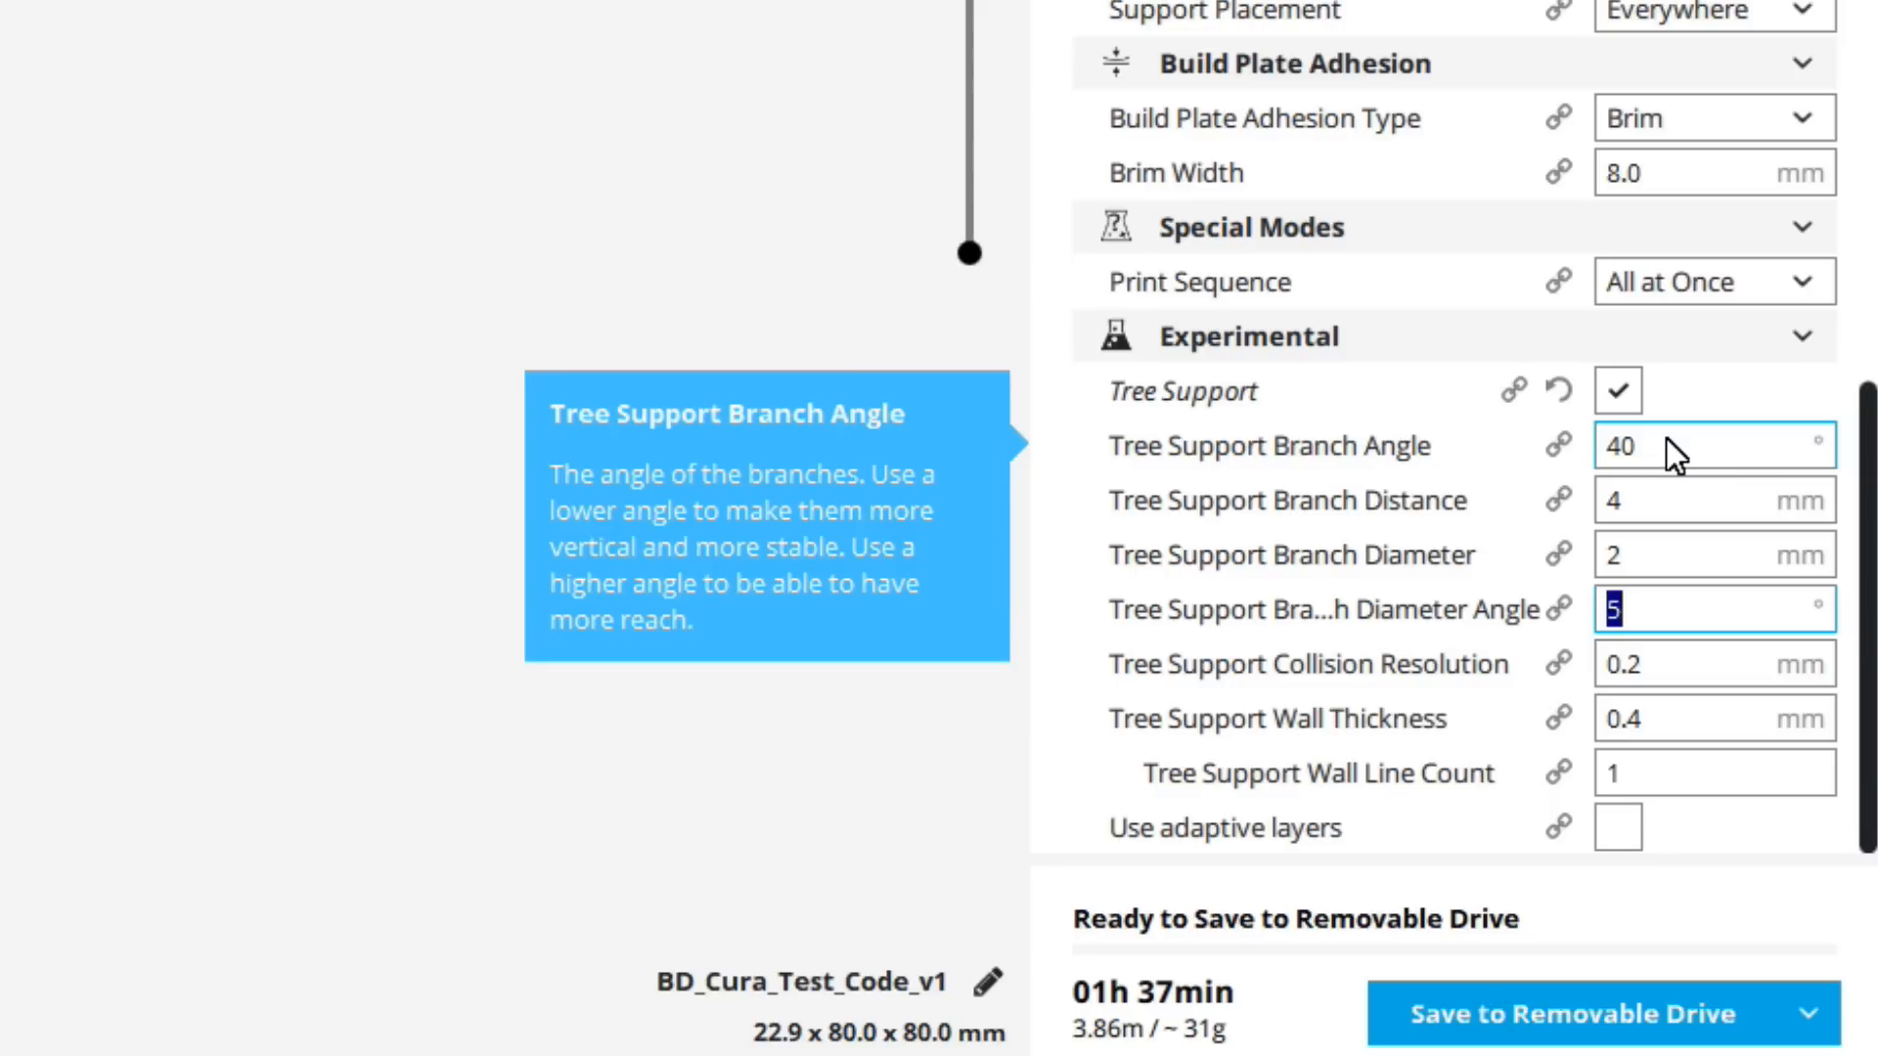
mouse_move(1653, 511)
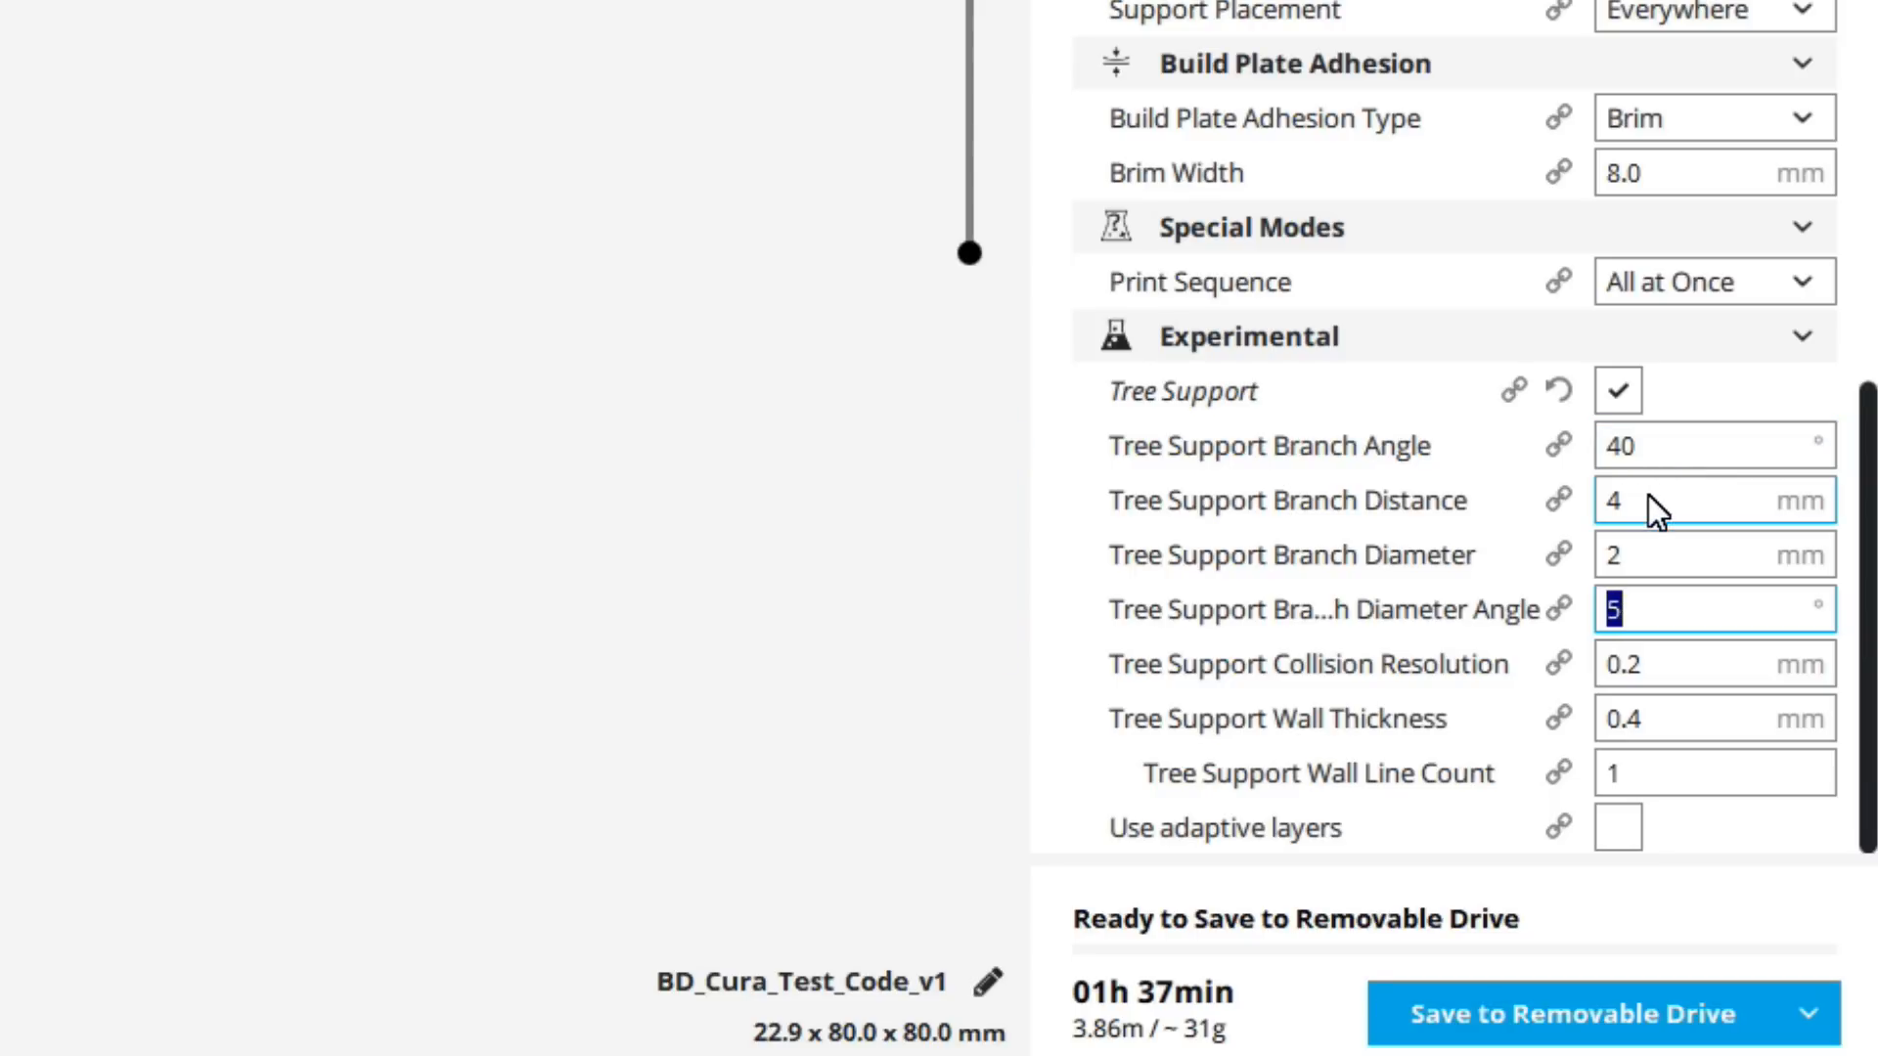
mouse_move(1653, 501)
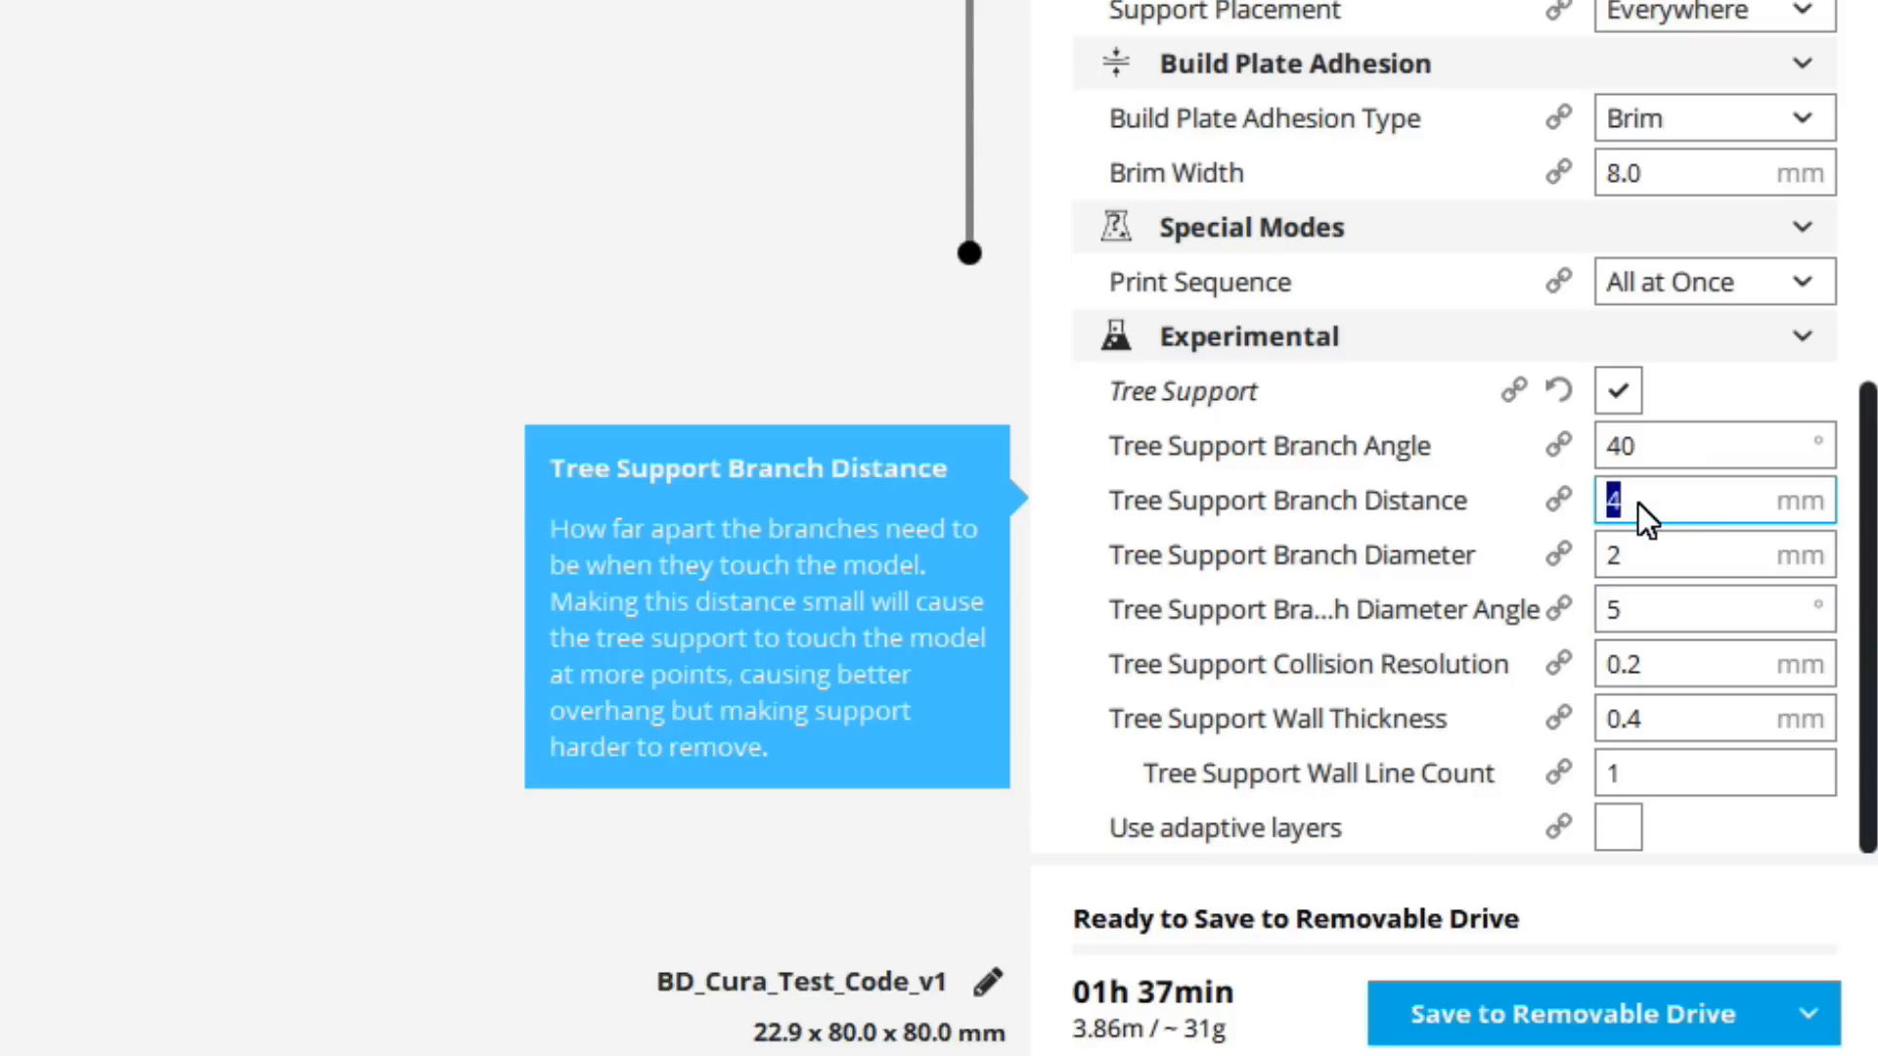
Enter 6 mm as the Tree Support Branch Distance.
type("6")
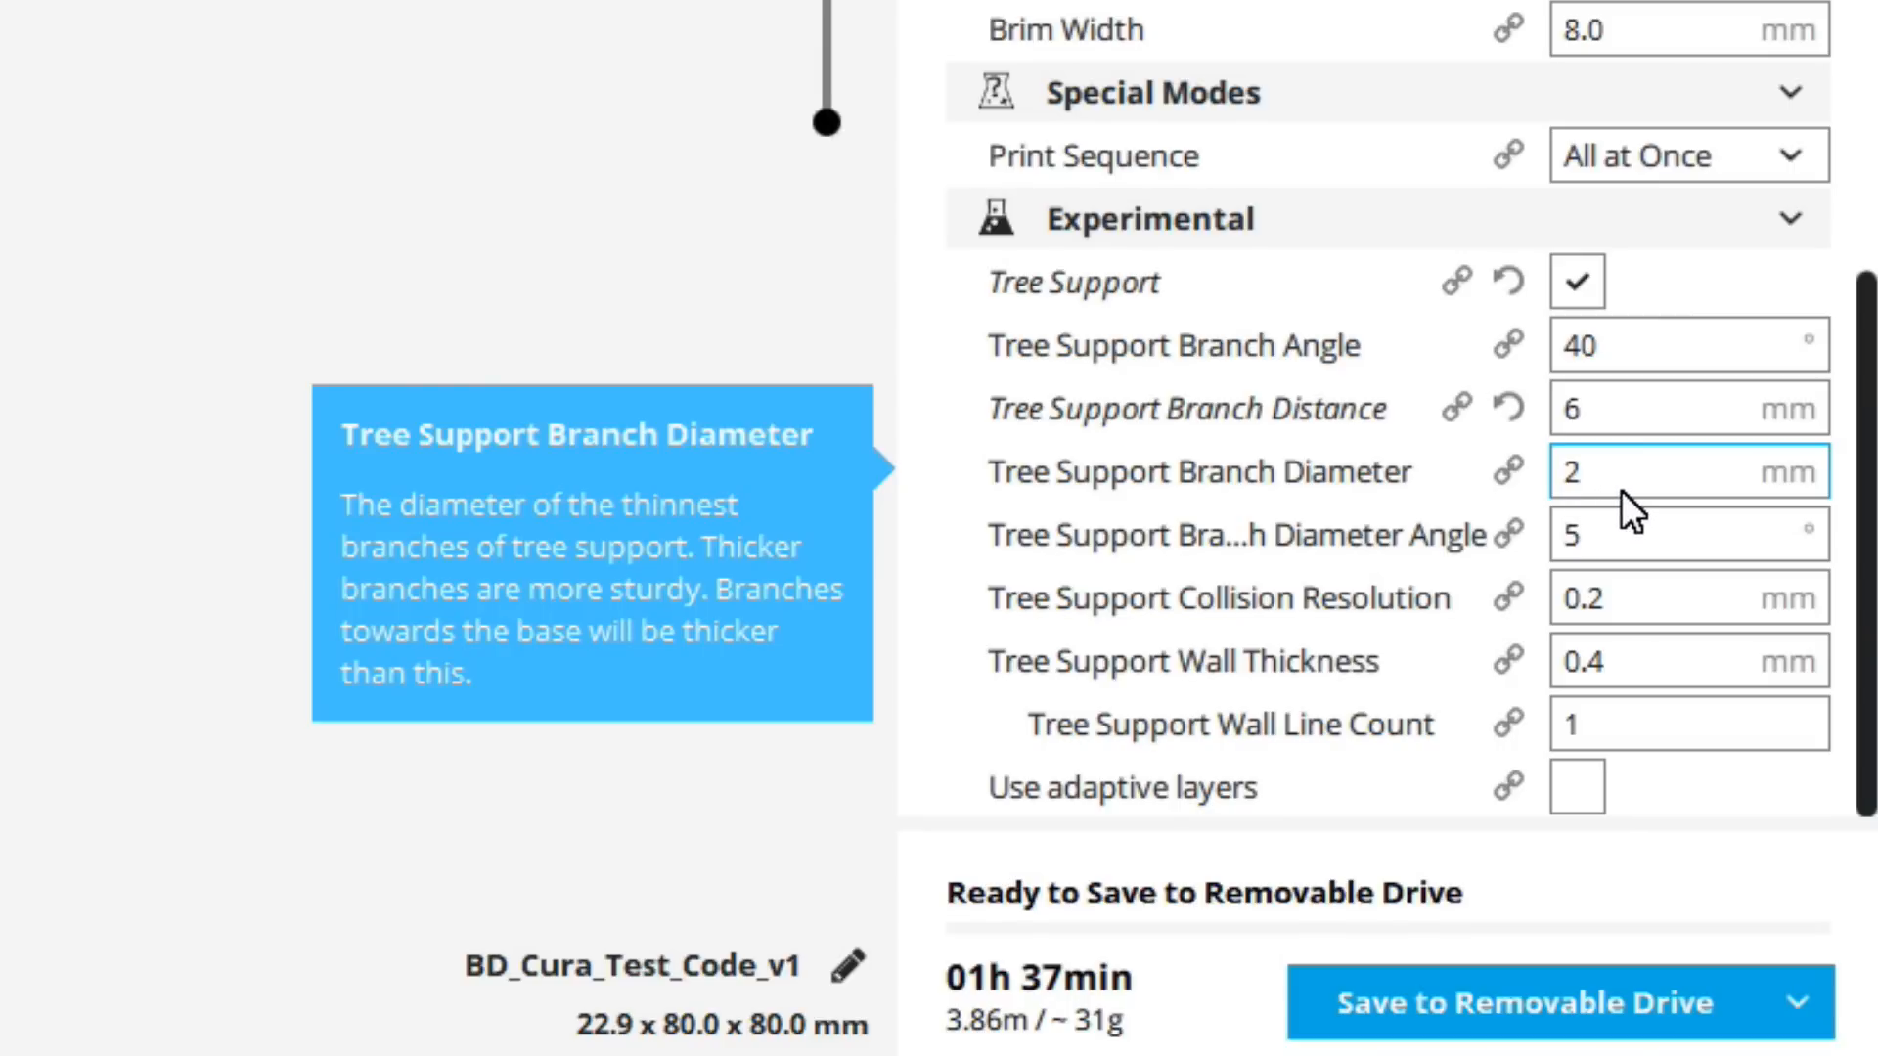
mouse_move(1629, 491)
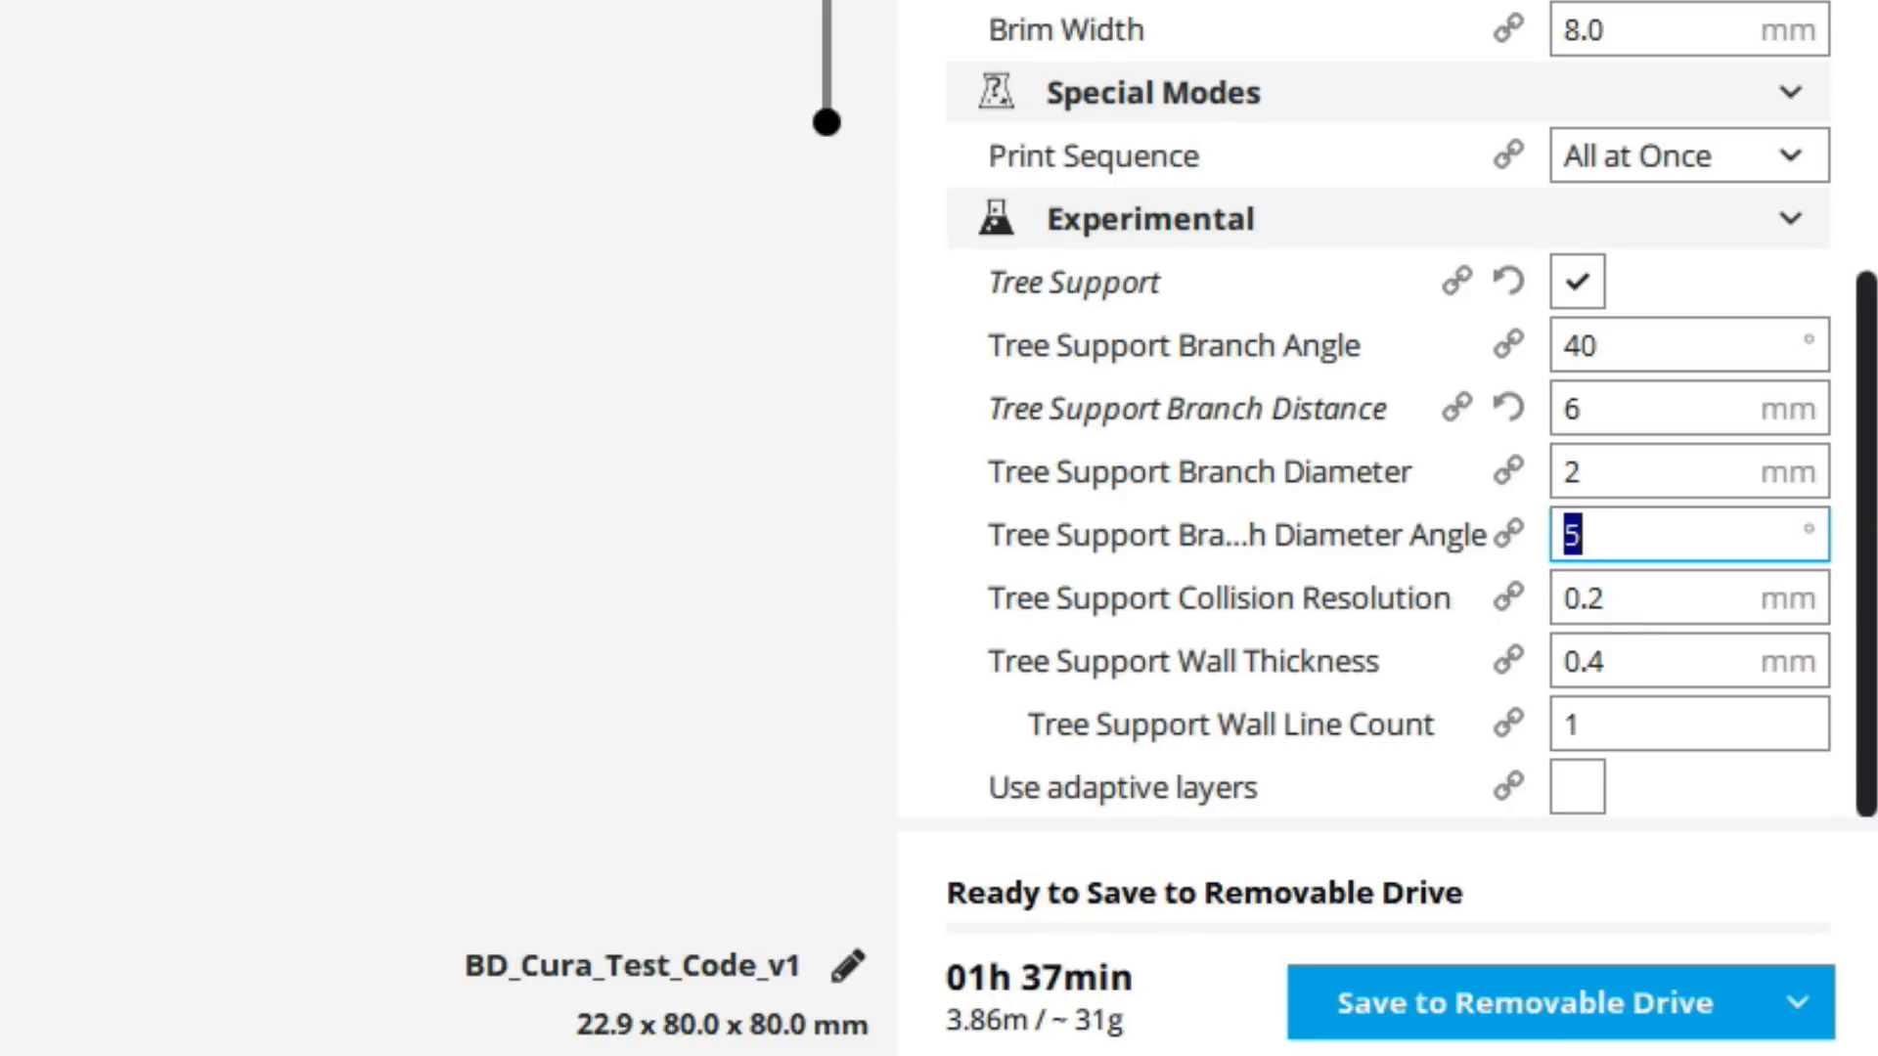
mouse_move(1653, 599)
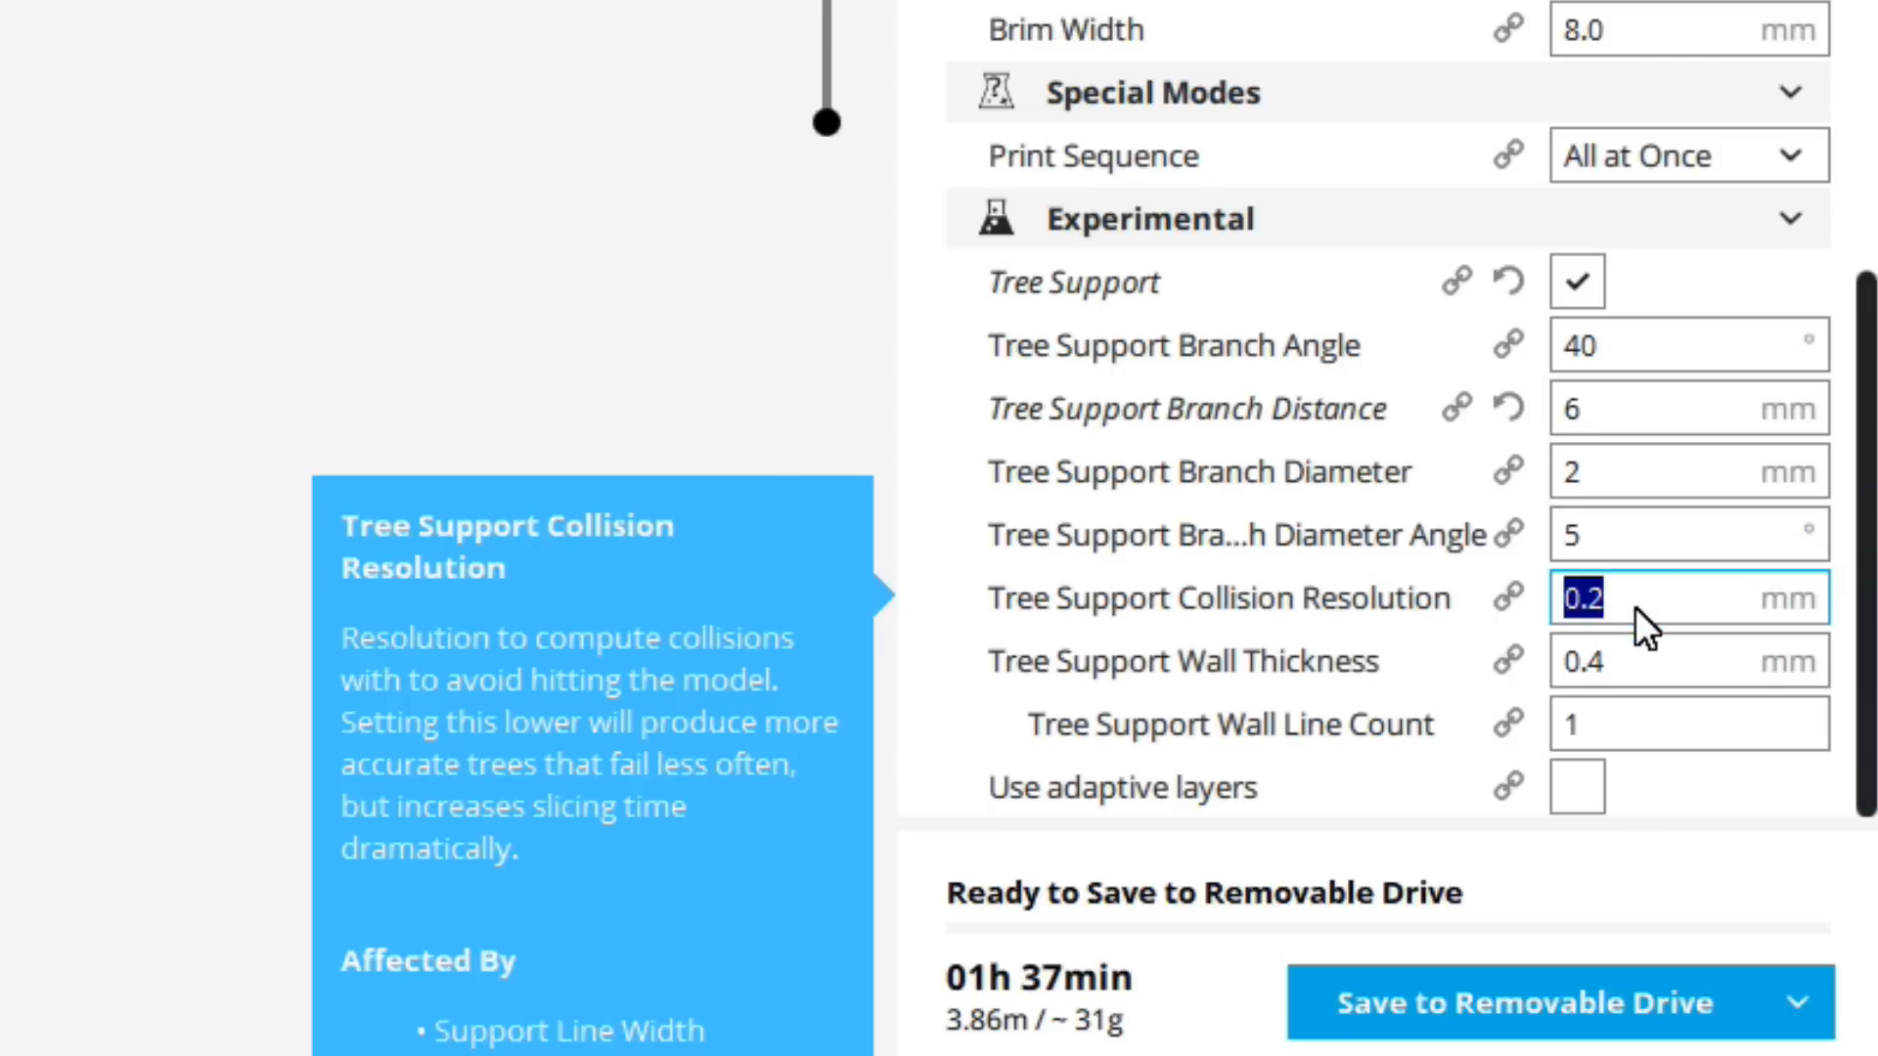
Set Tree Support Collision Resolution to 0.4 mm.
type("0")
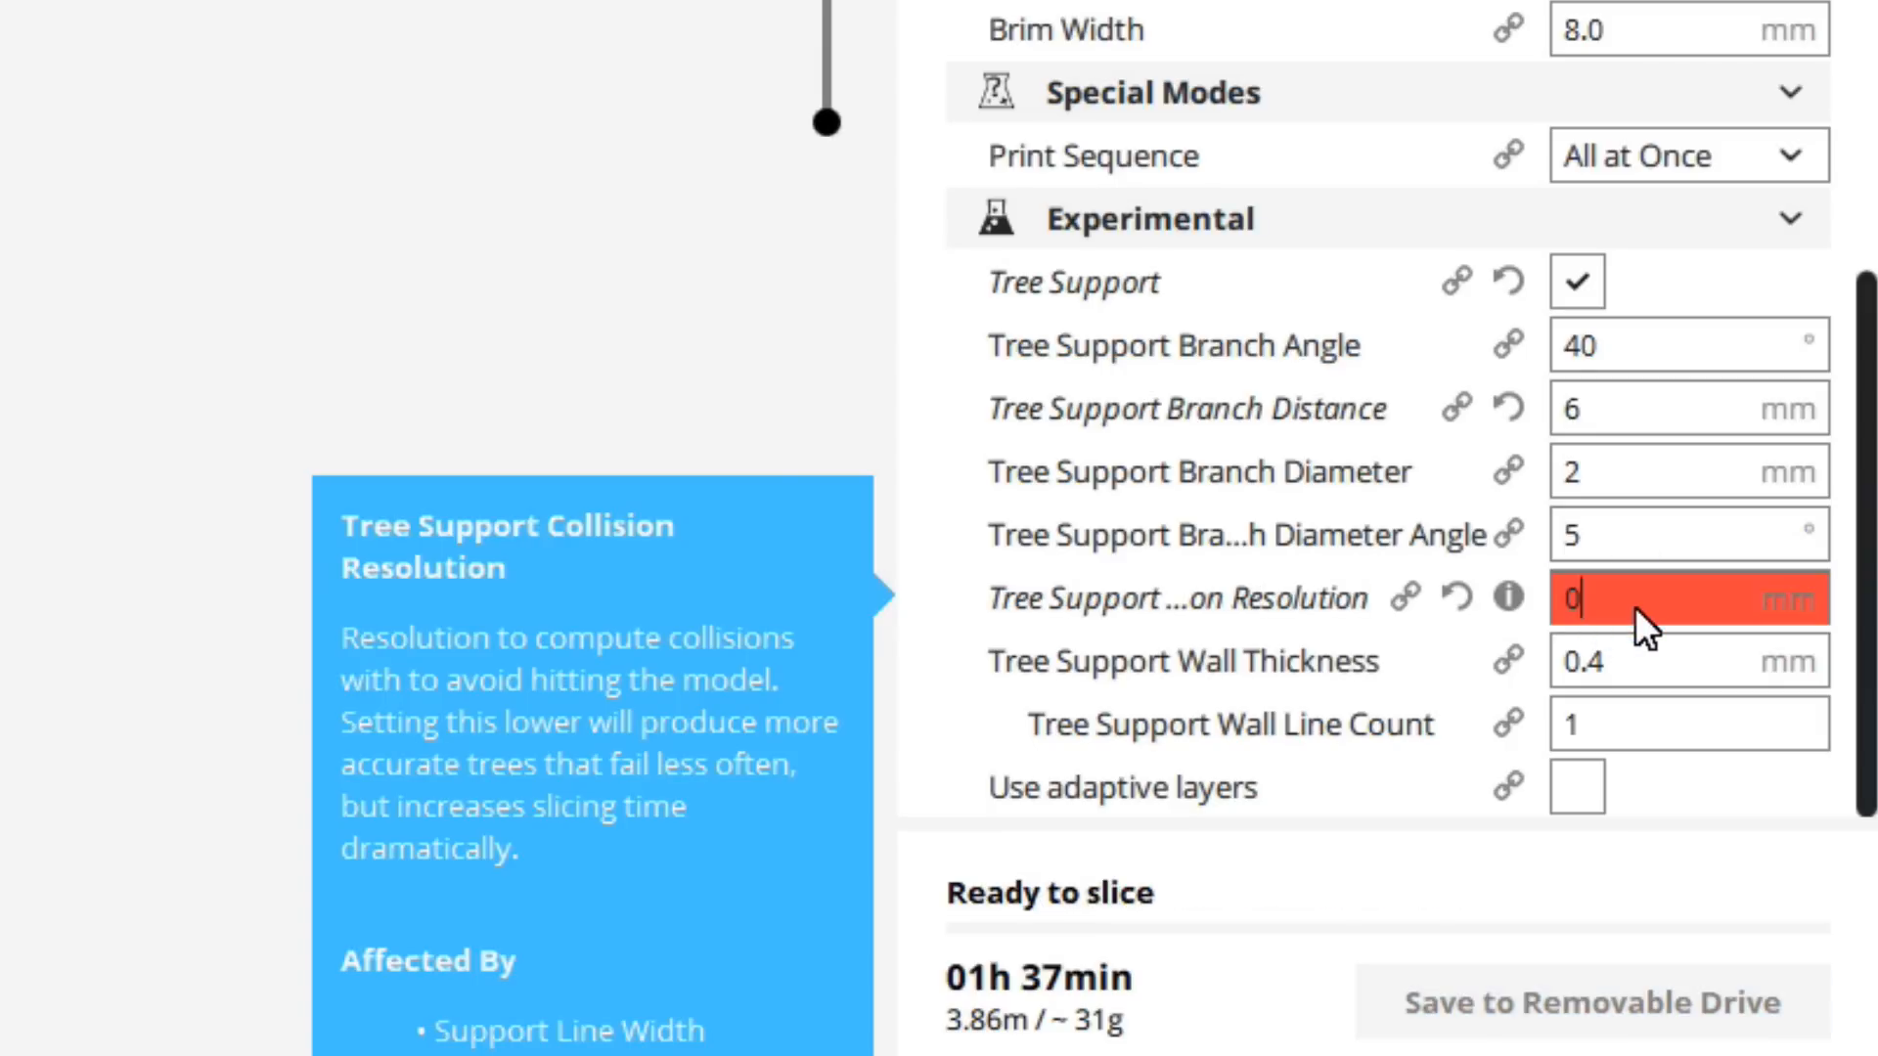
type(".4")
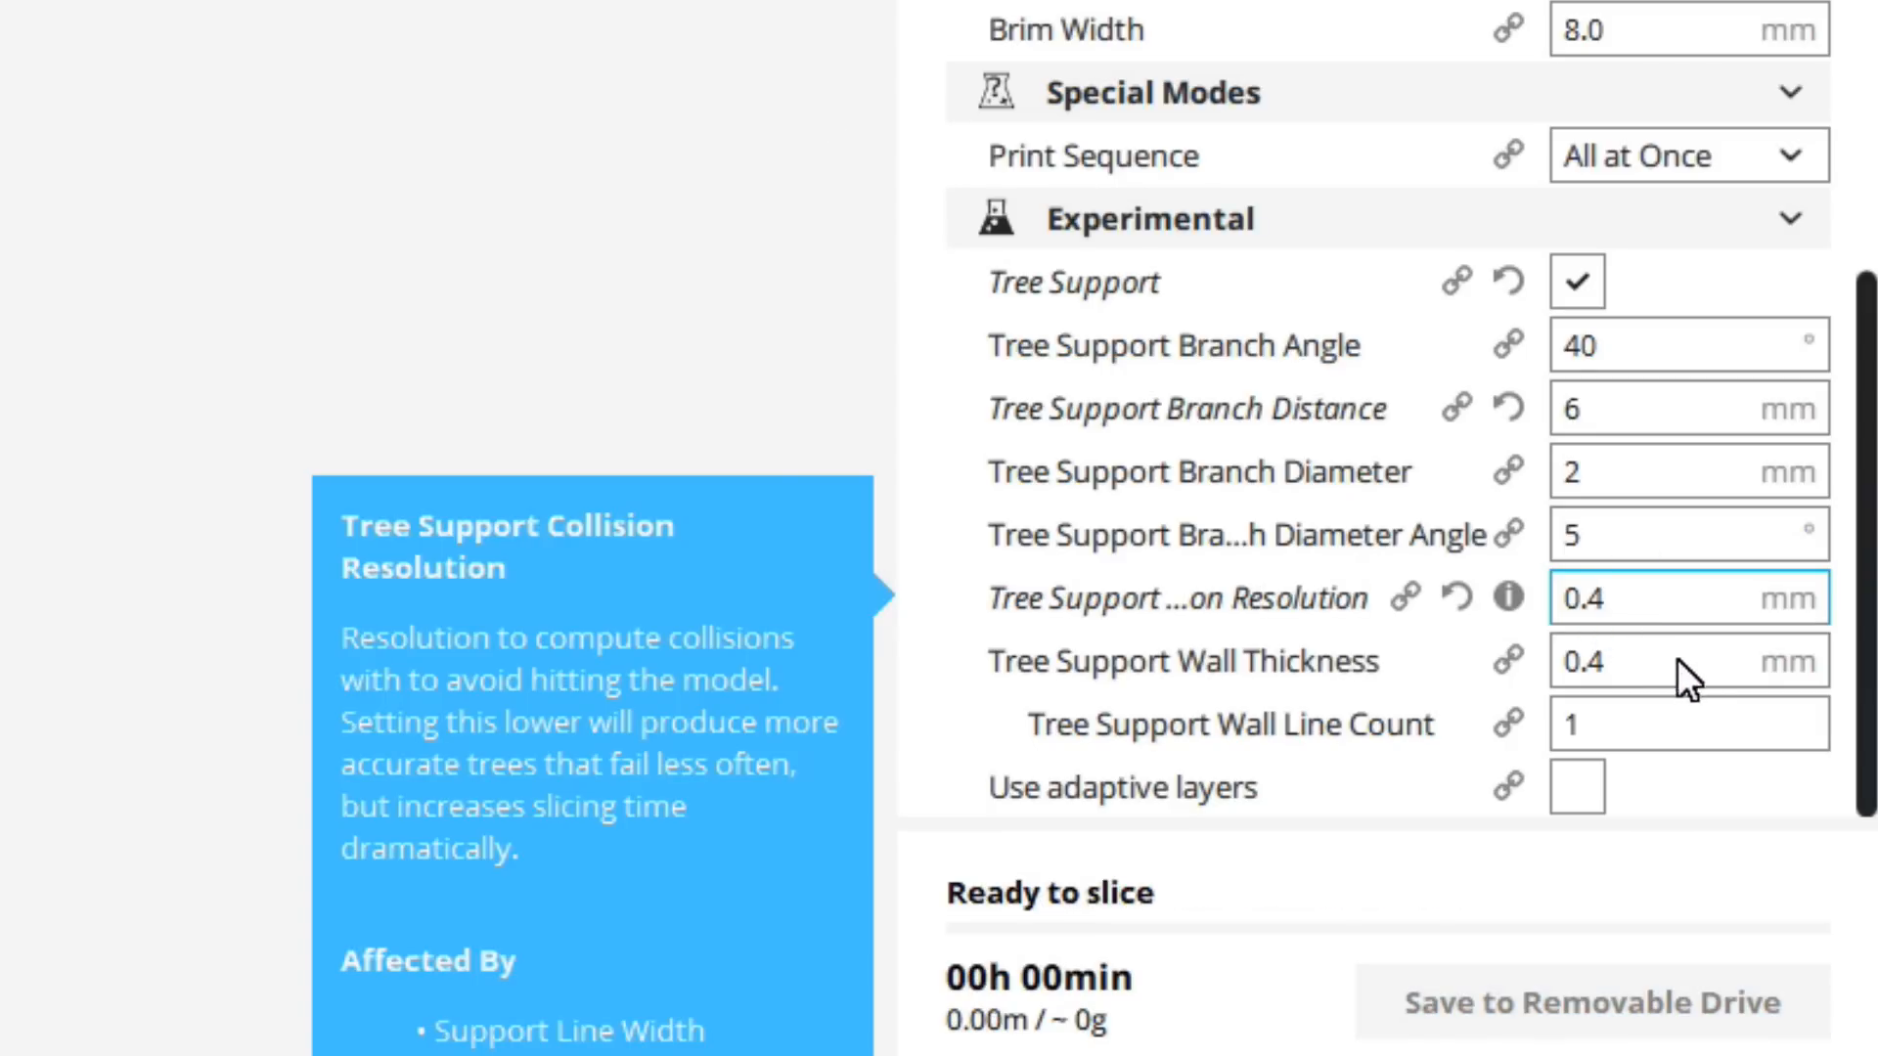
mouse_move(1686, 661)
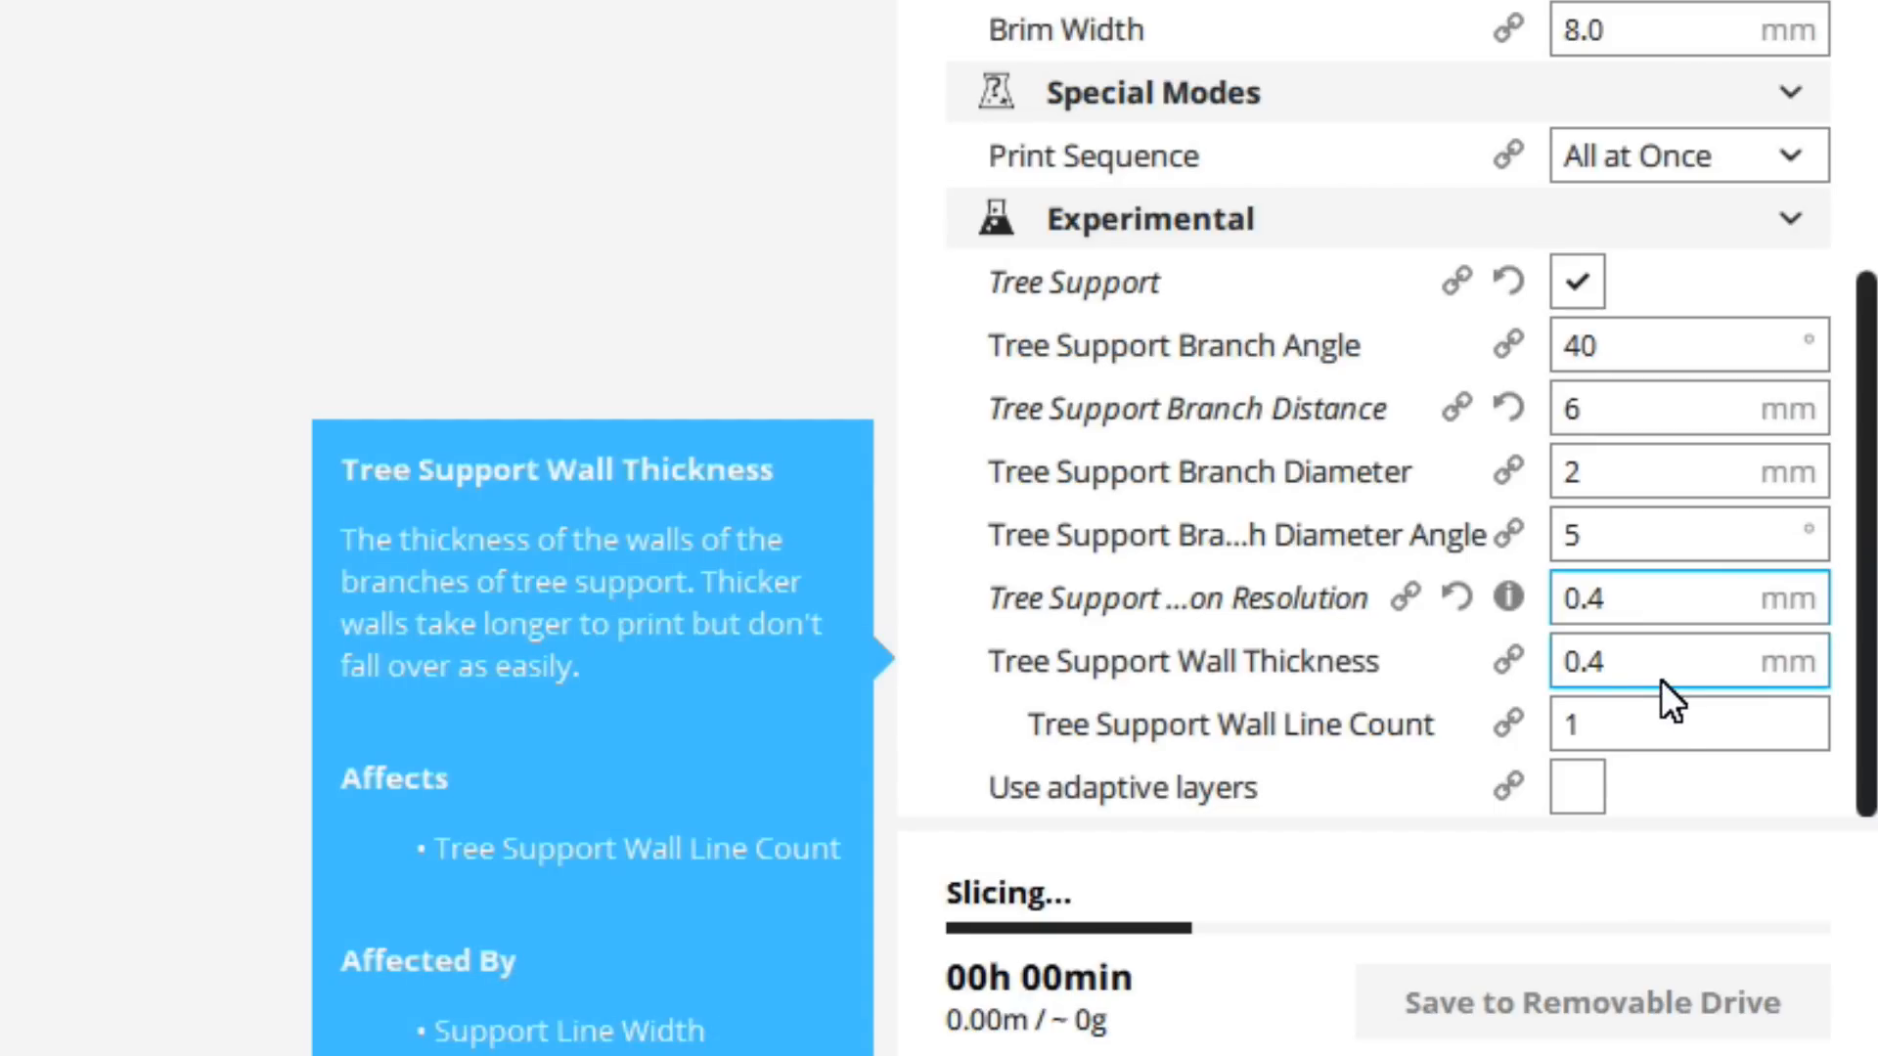
mouse_move(1665, 646)
type("0.2")
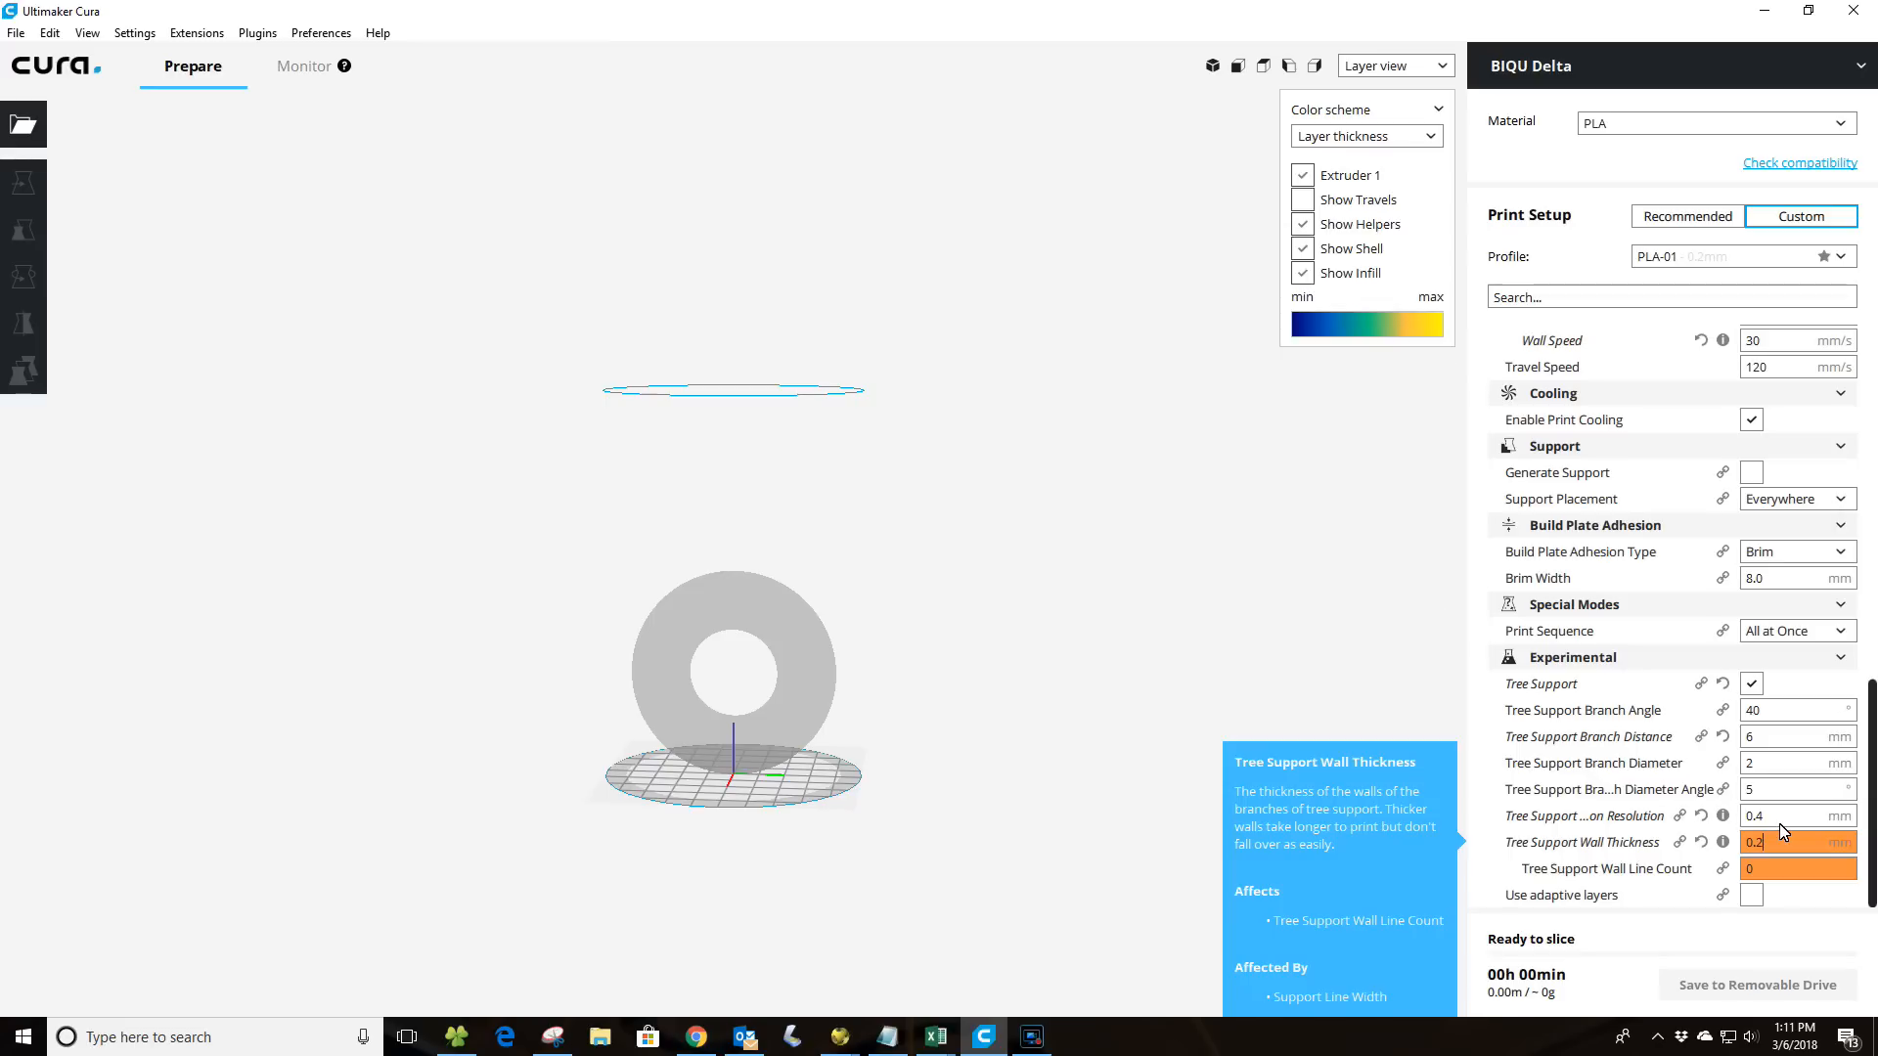
mouse_move(1783, 833)
type("0.2")
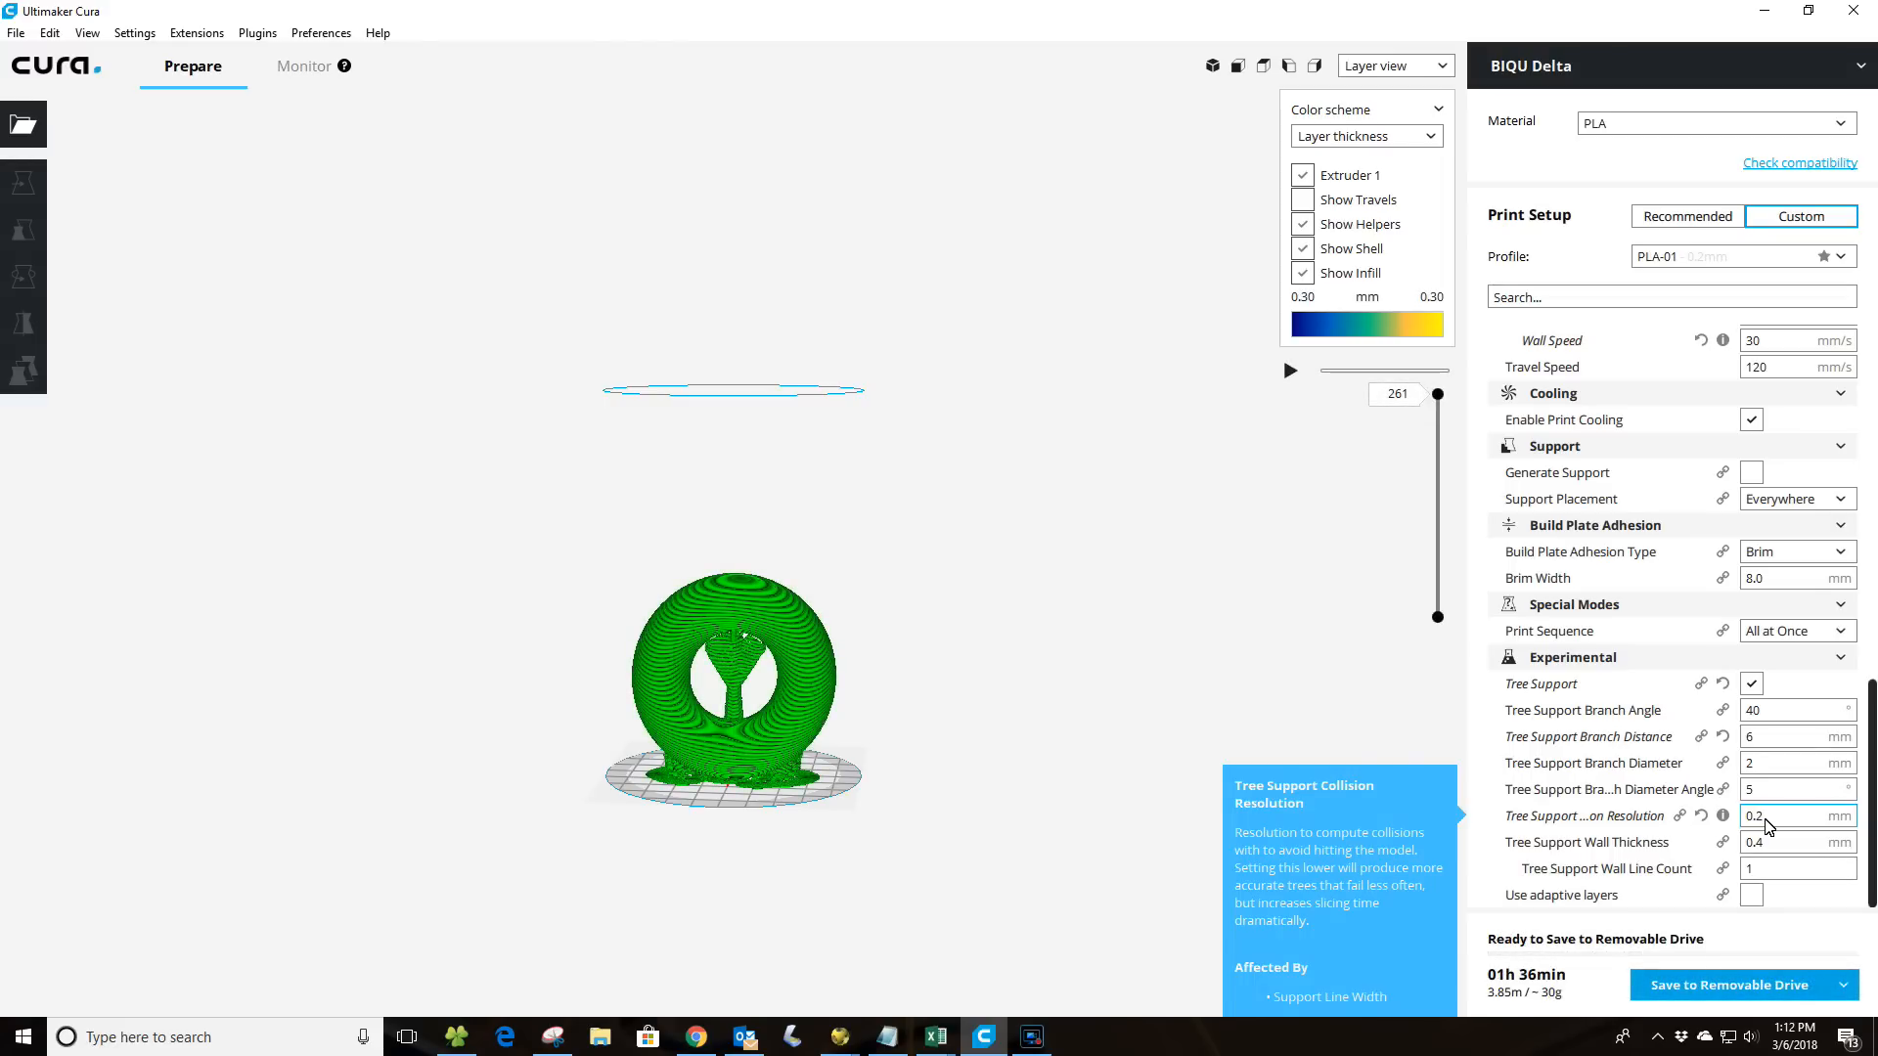
Select the Tree Support field value to restore the original 0.2/0.4 mm settings.
triple_click(1796, 816)
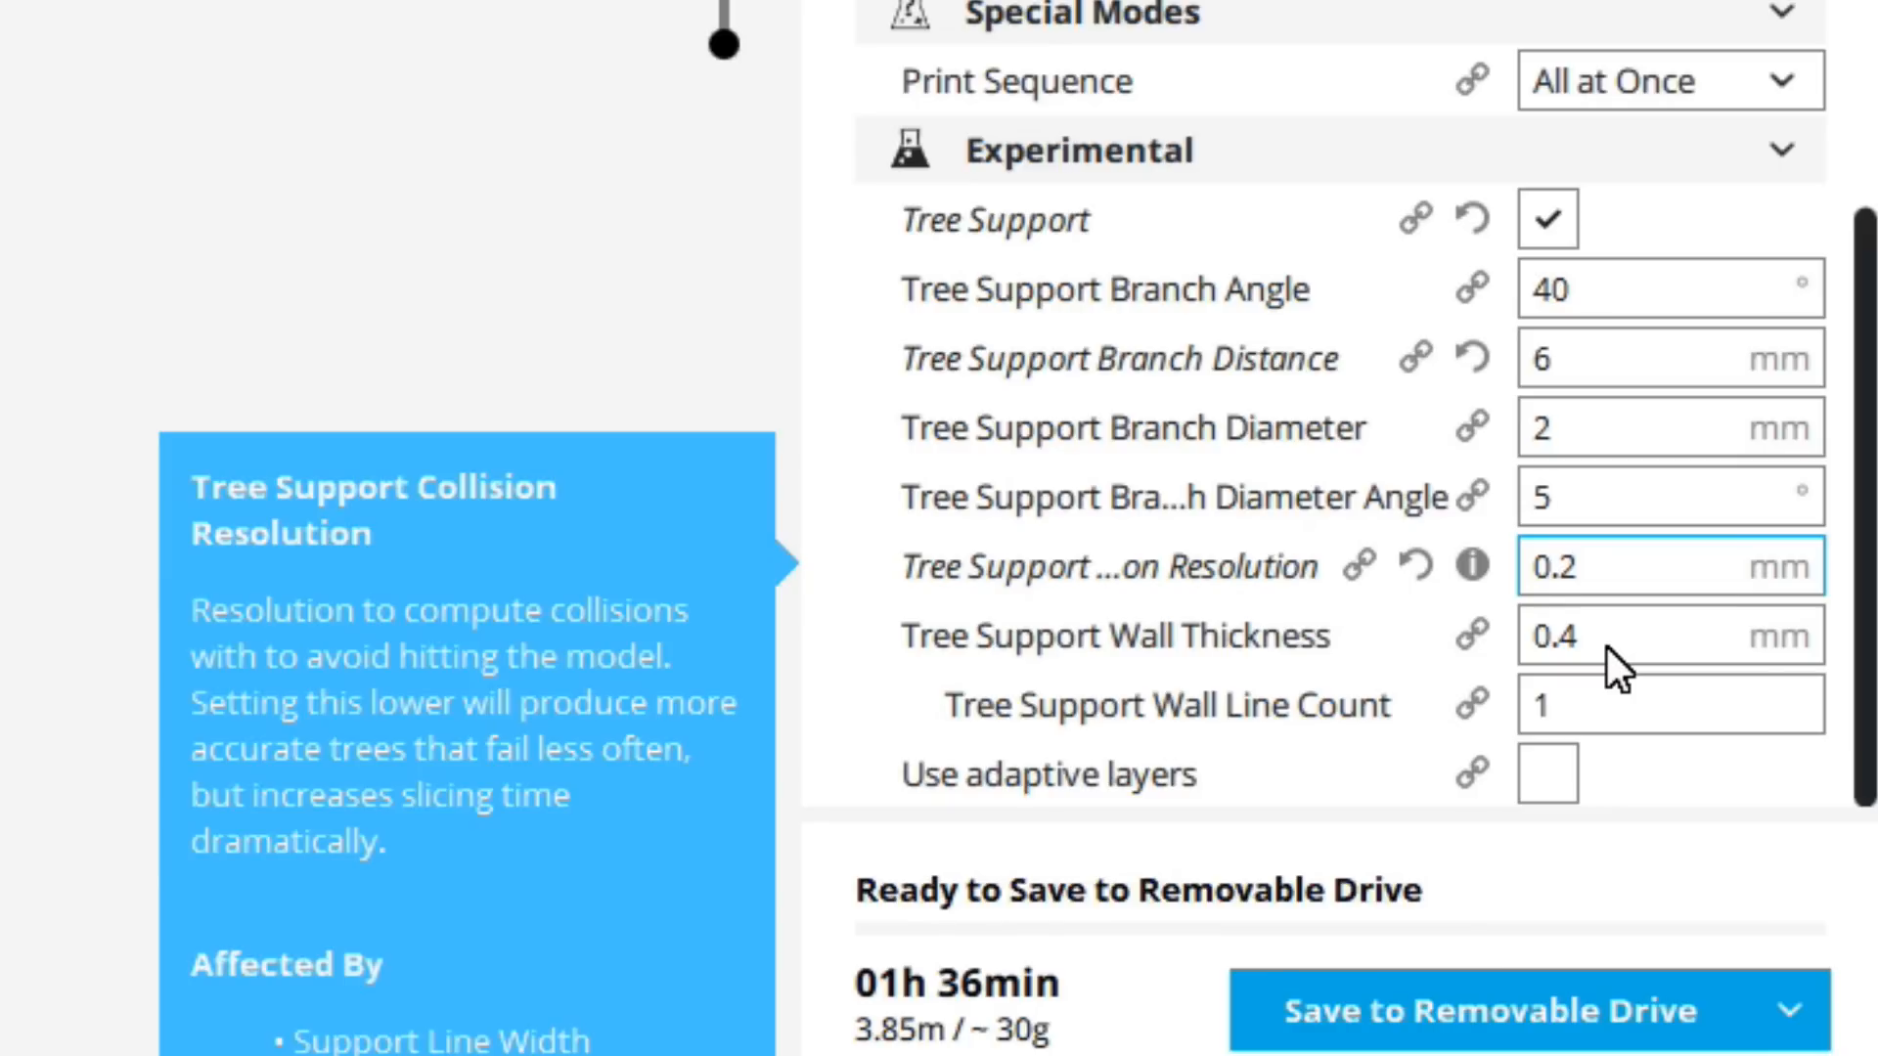
mouse_move(1606, 694)
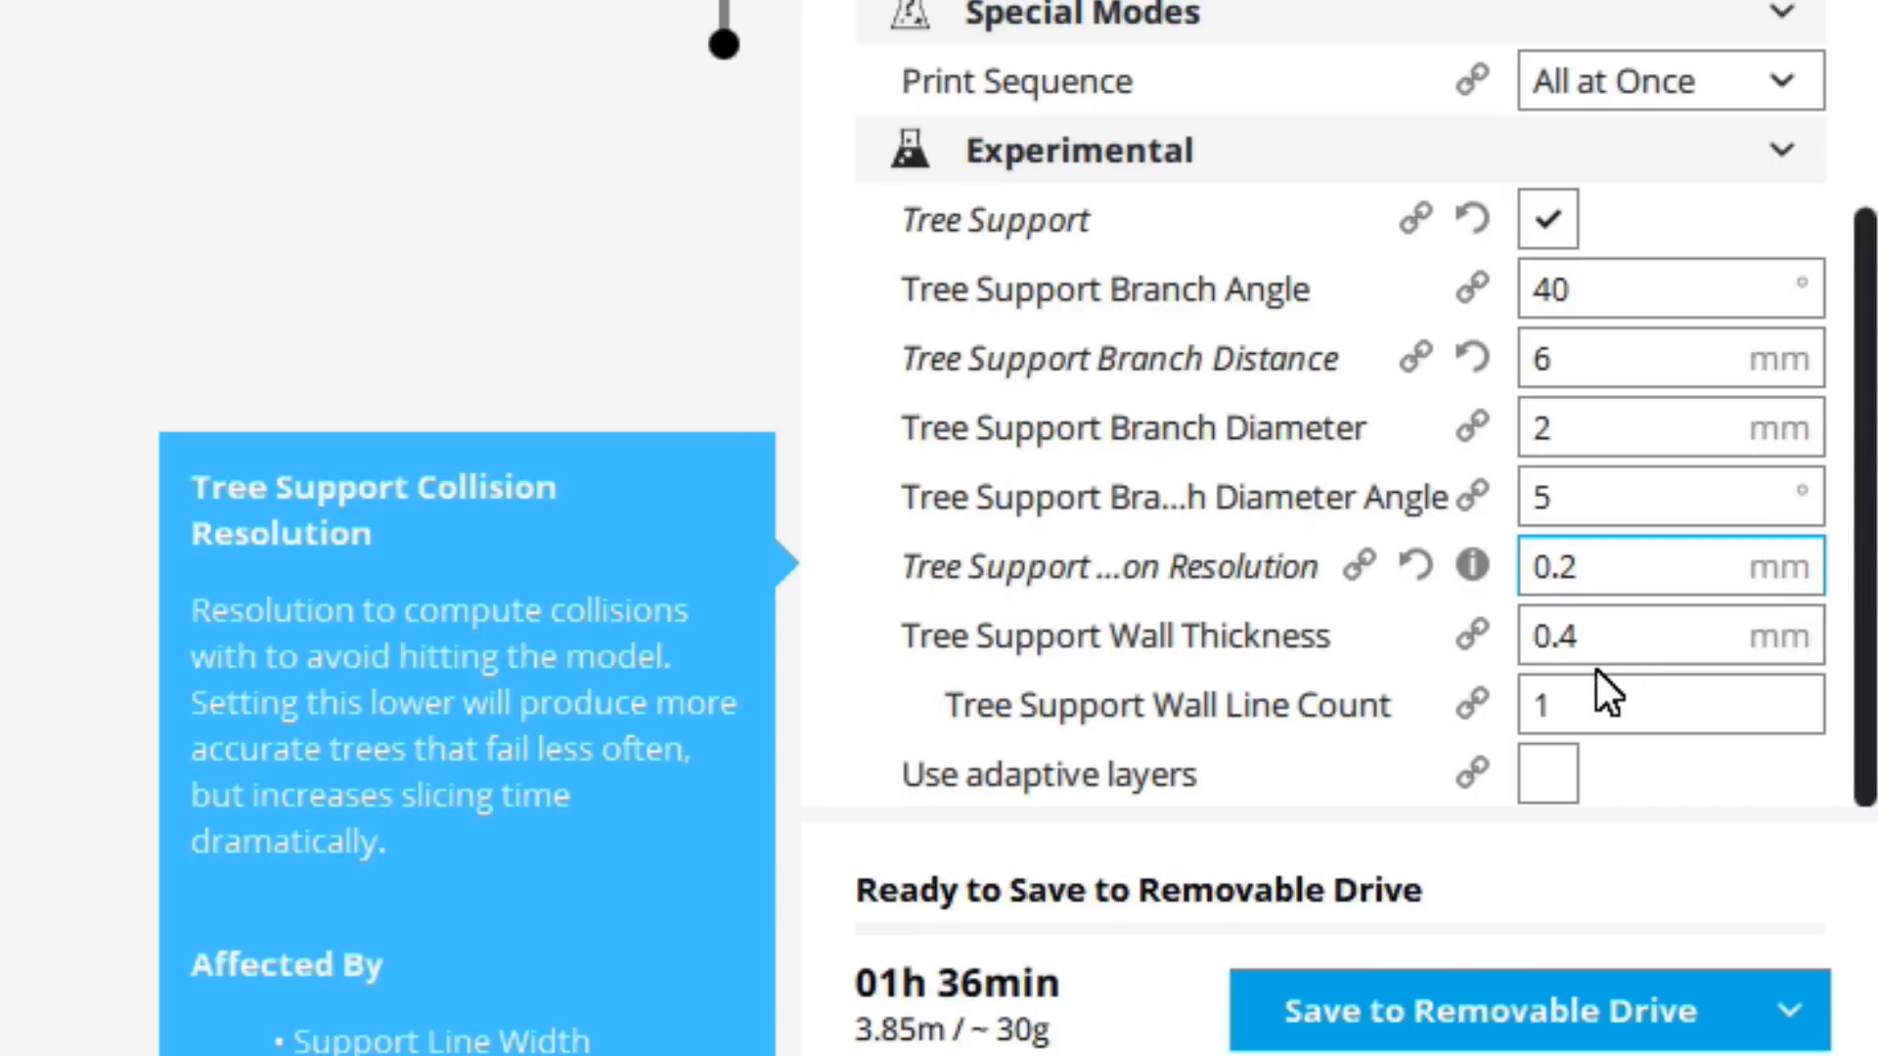
mouse_move(1594, 704)
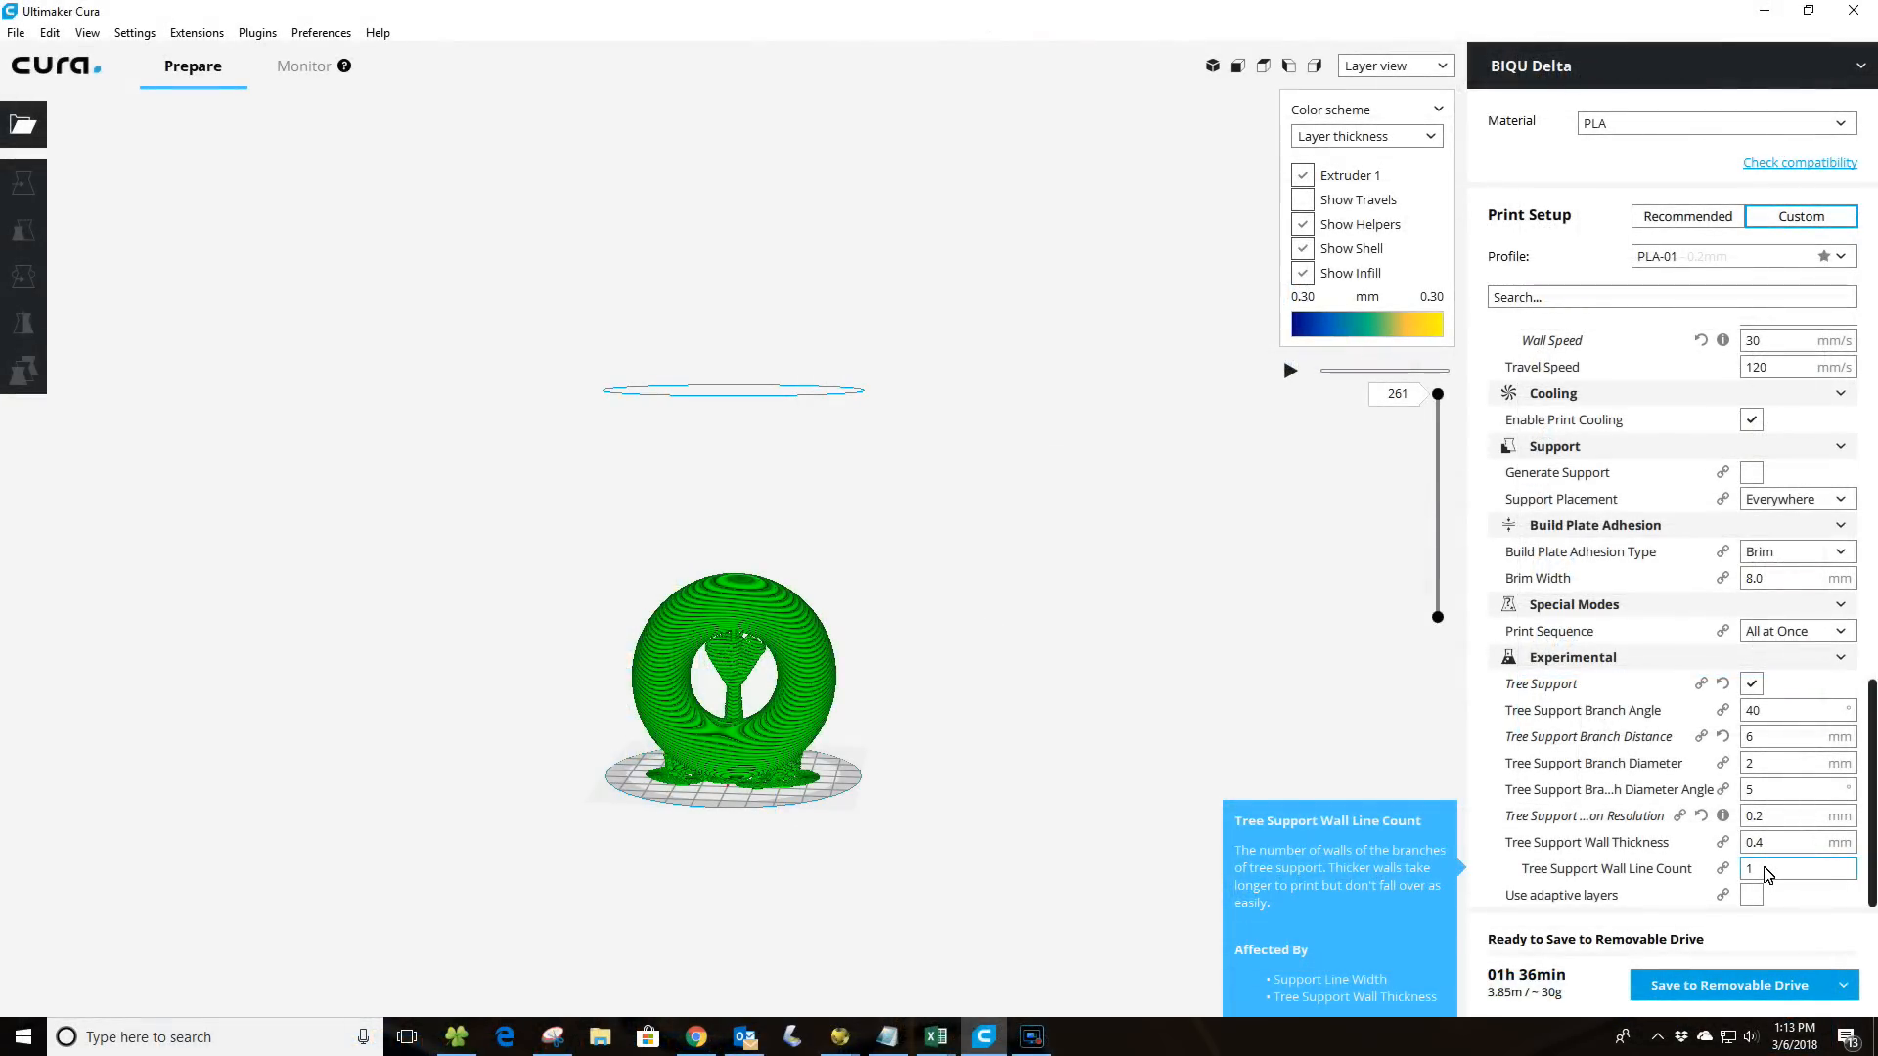
mouse_move(1611, 631)
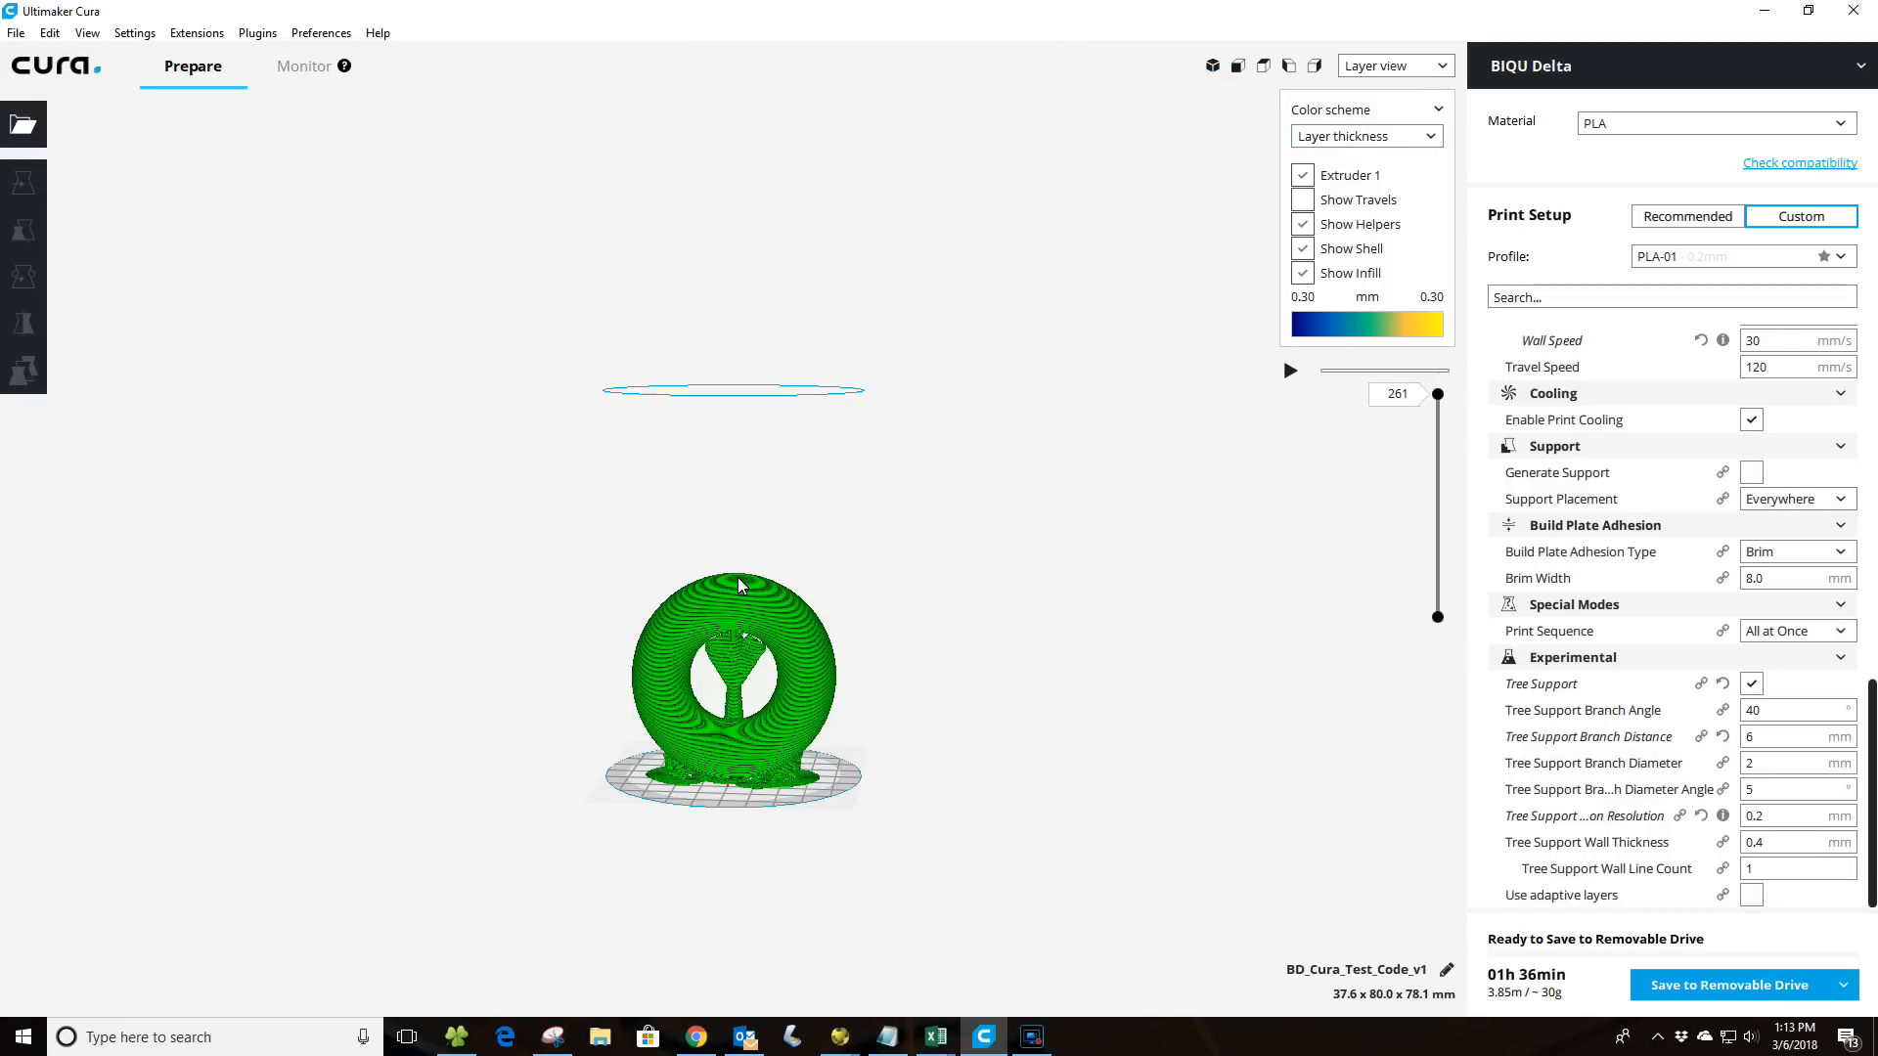
mouse_move(681, 588)
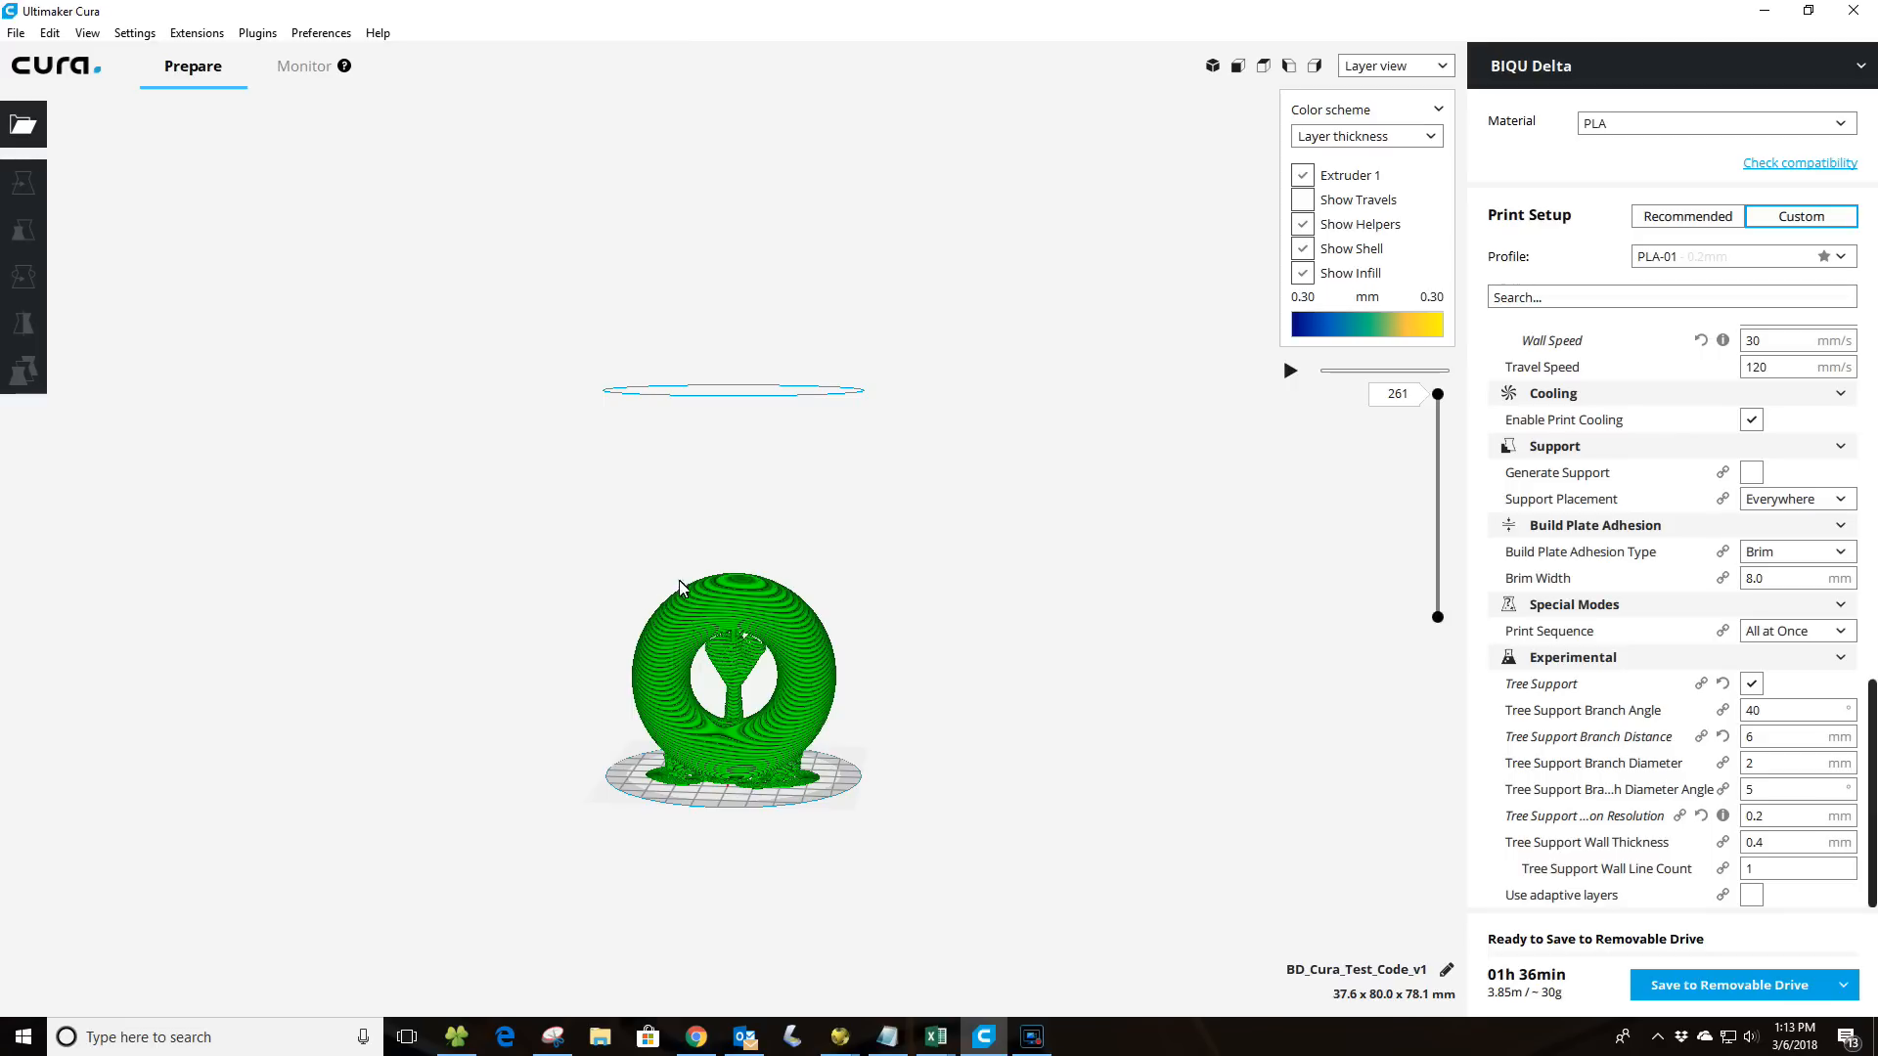
mouse_move(1108, 570)
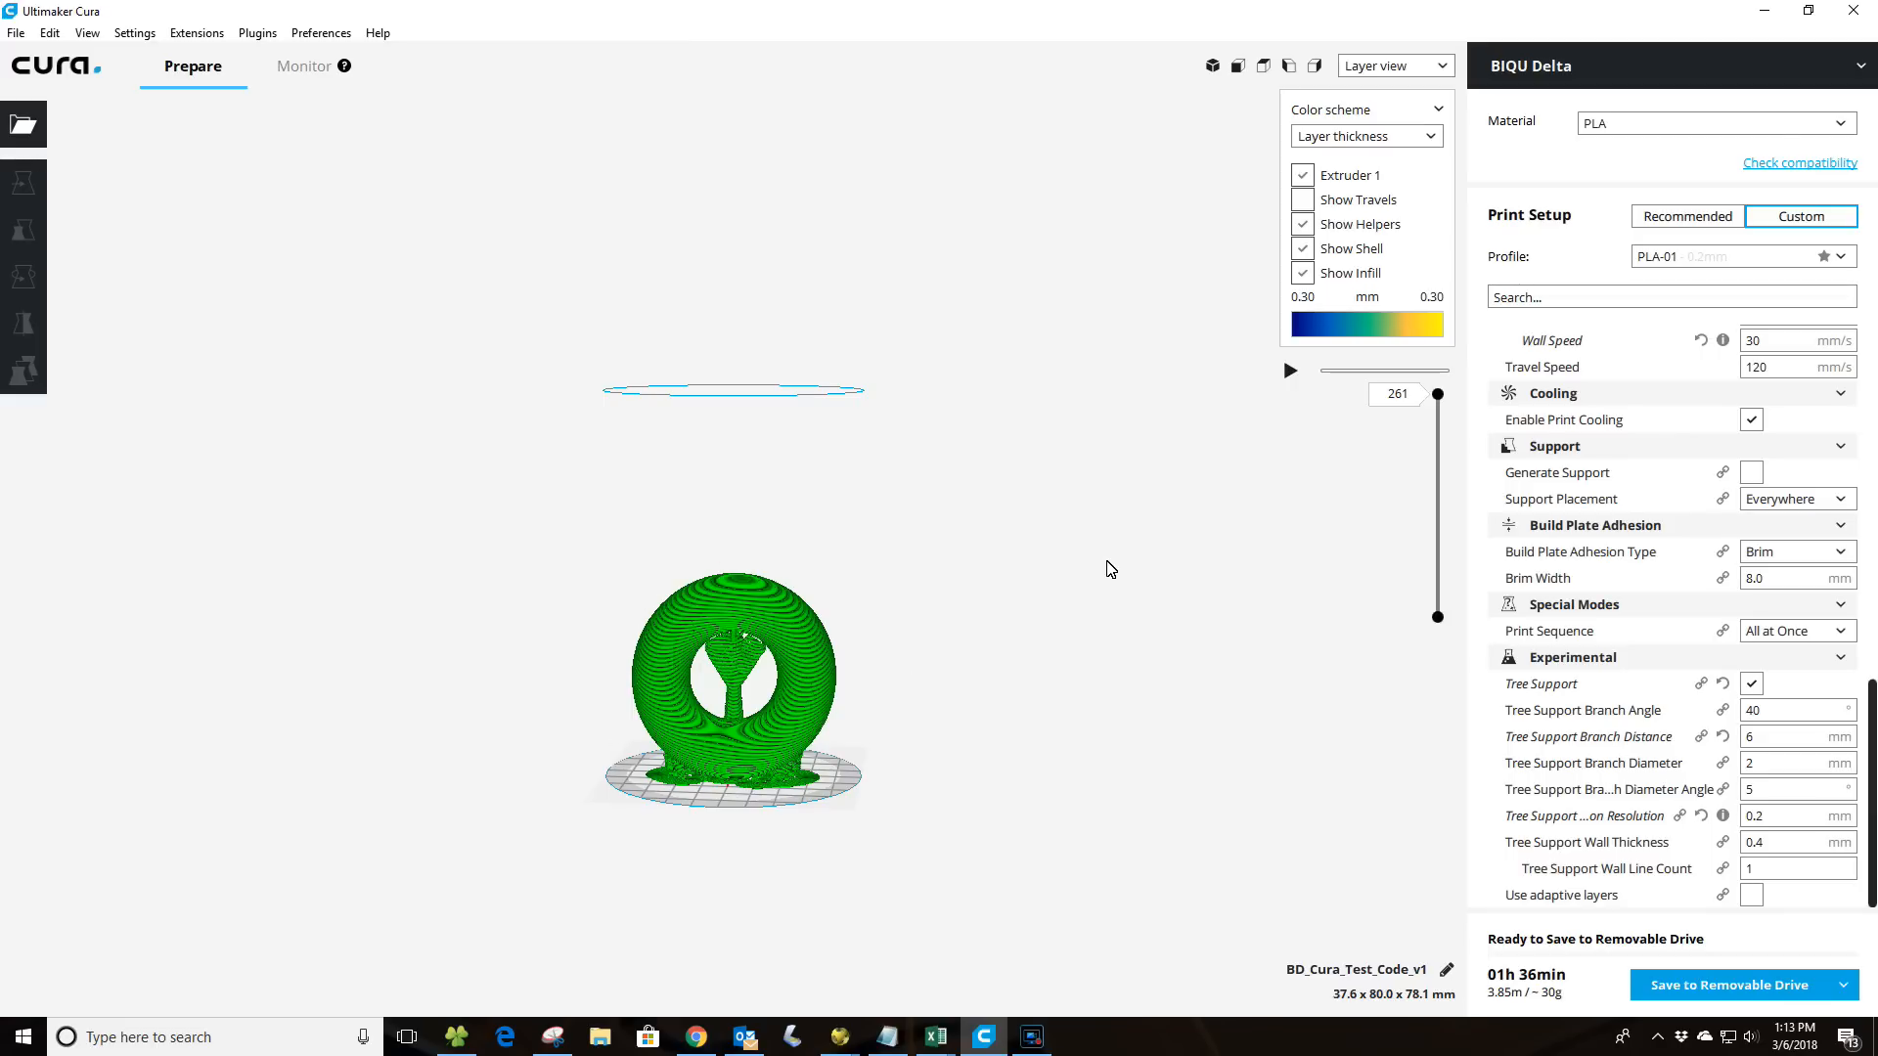